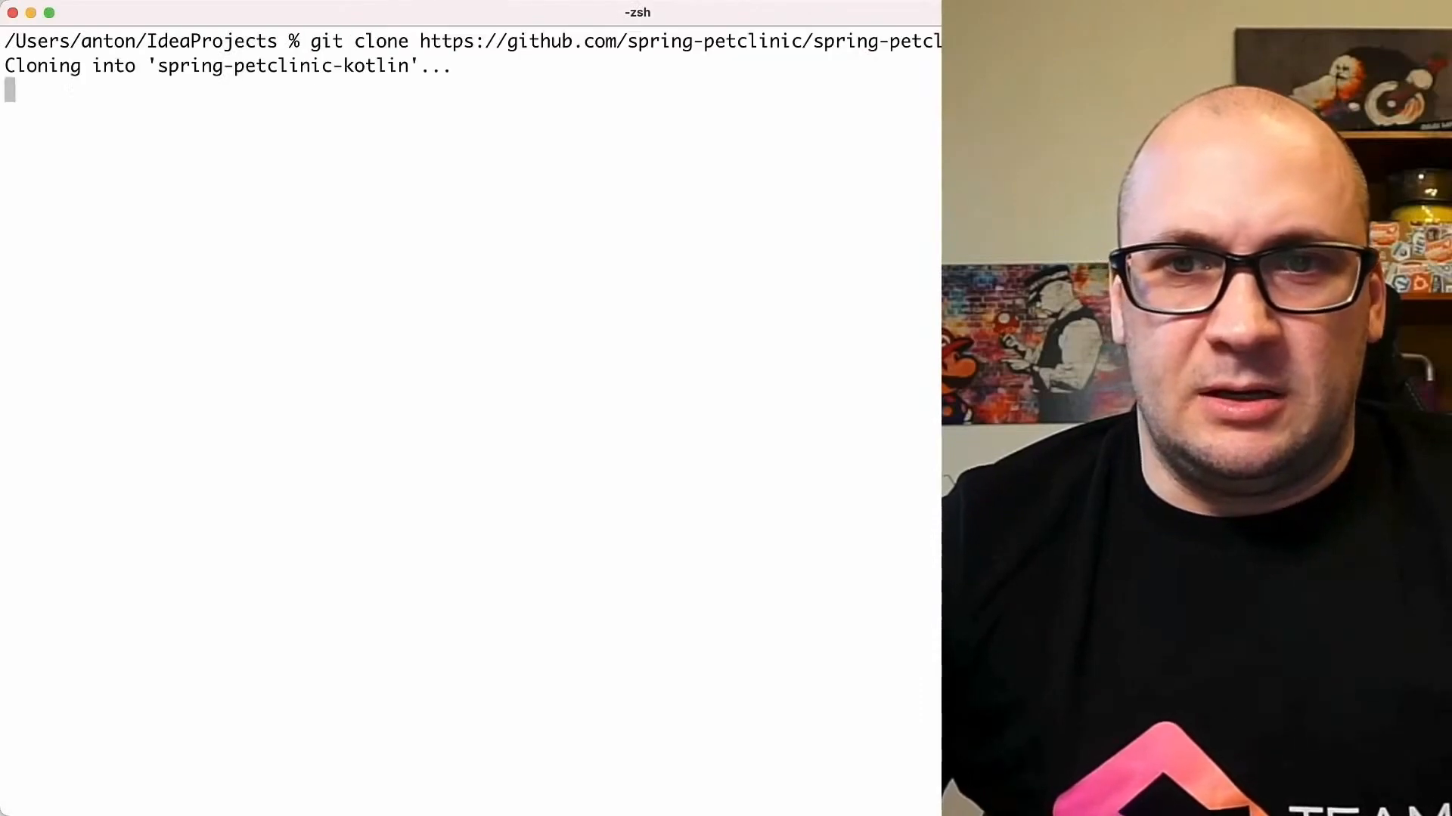
Start a cd command in the terminal after cloning spring-petclinic-kotlin
{"action": "type", "text": "cd"}
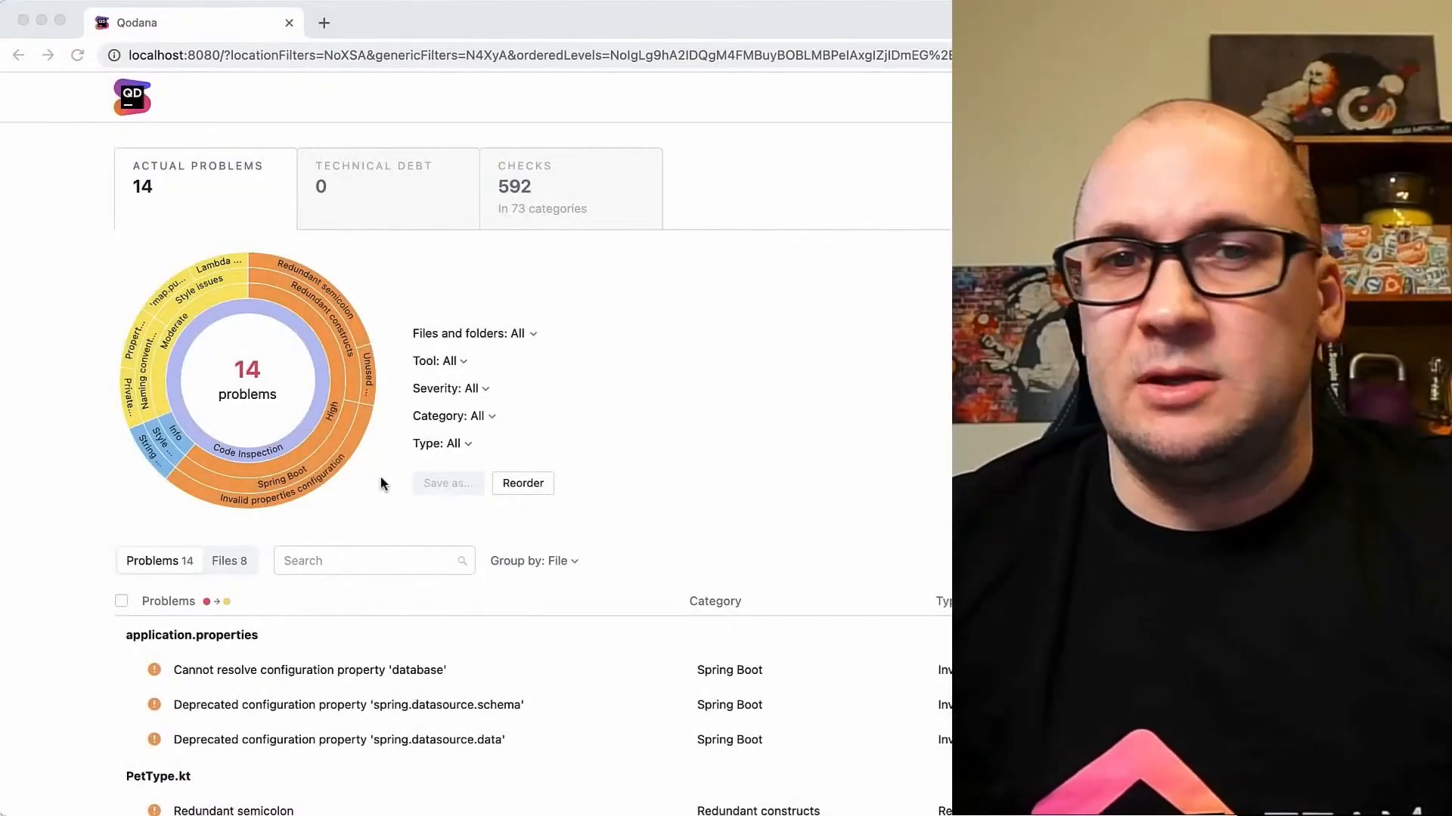
{"action": "mouse_move", "coordinate": [316, 459]}
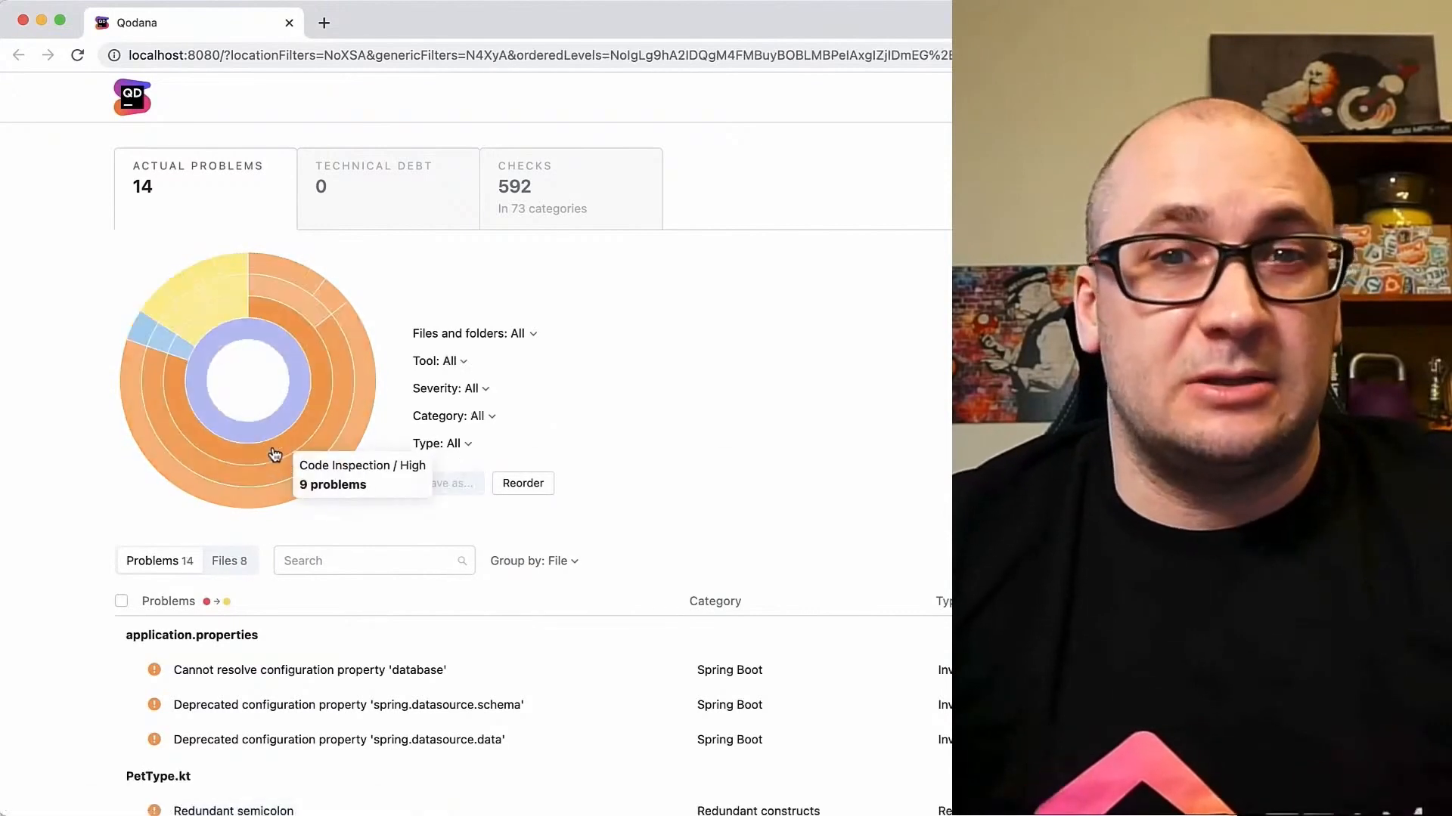
Expand PetType.kt's first Redundant semicolon problem and show its More actions options
{"action": "left_click", "coordinate": [274, 454]}
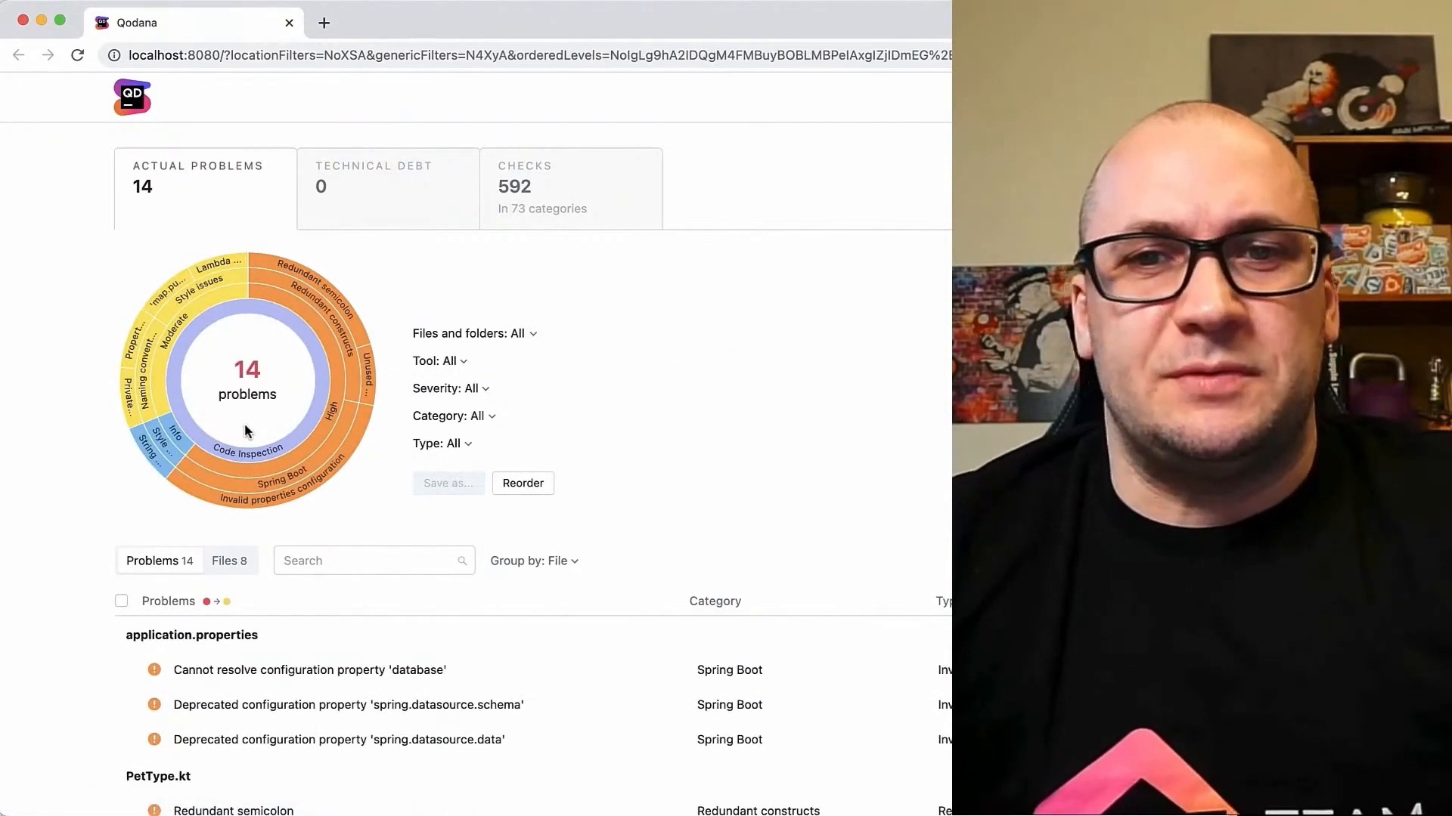
{"action": "scroll", "scroll_direction": "down", "scroll_amount": 3}
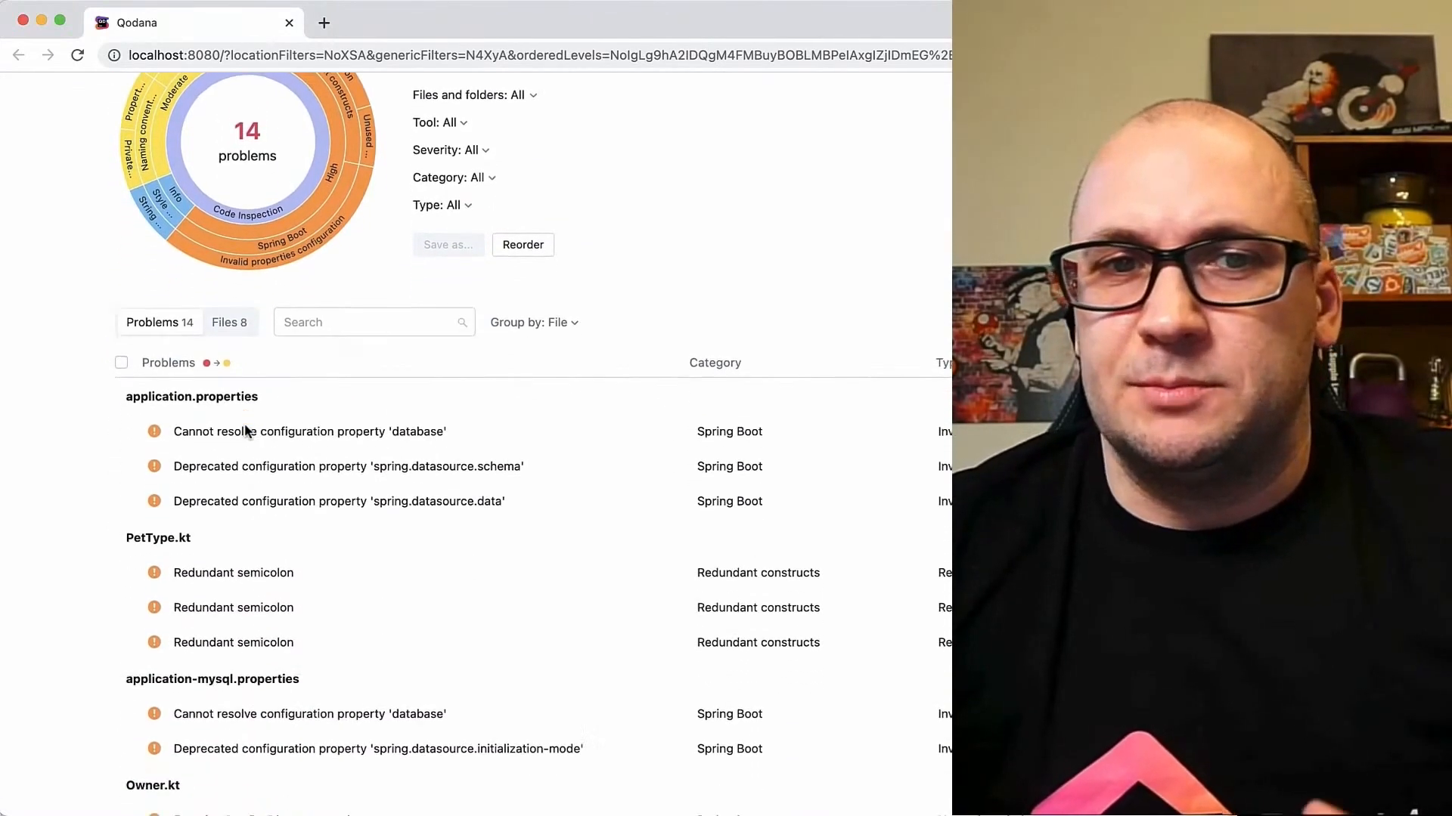
{"action": "left_click", "coordinate": [230, 323]}
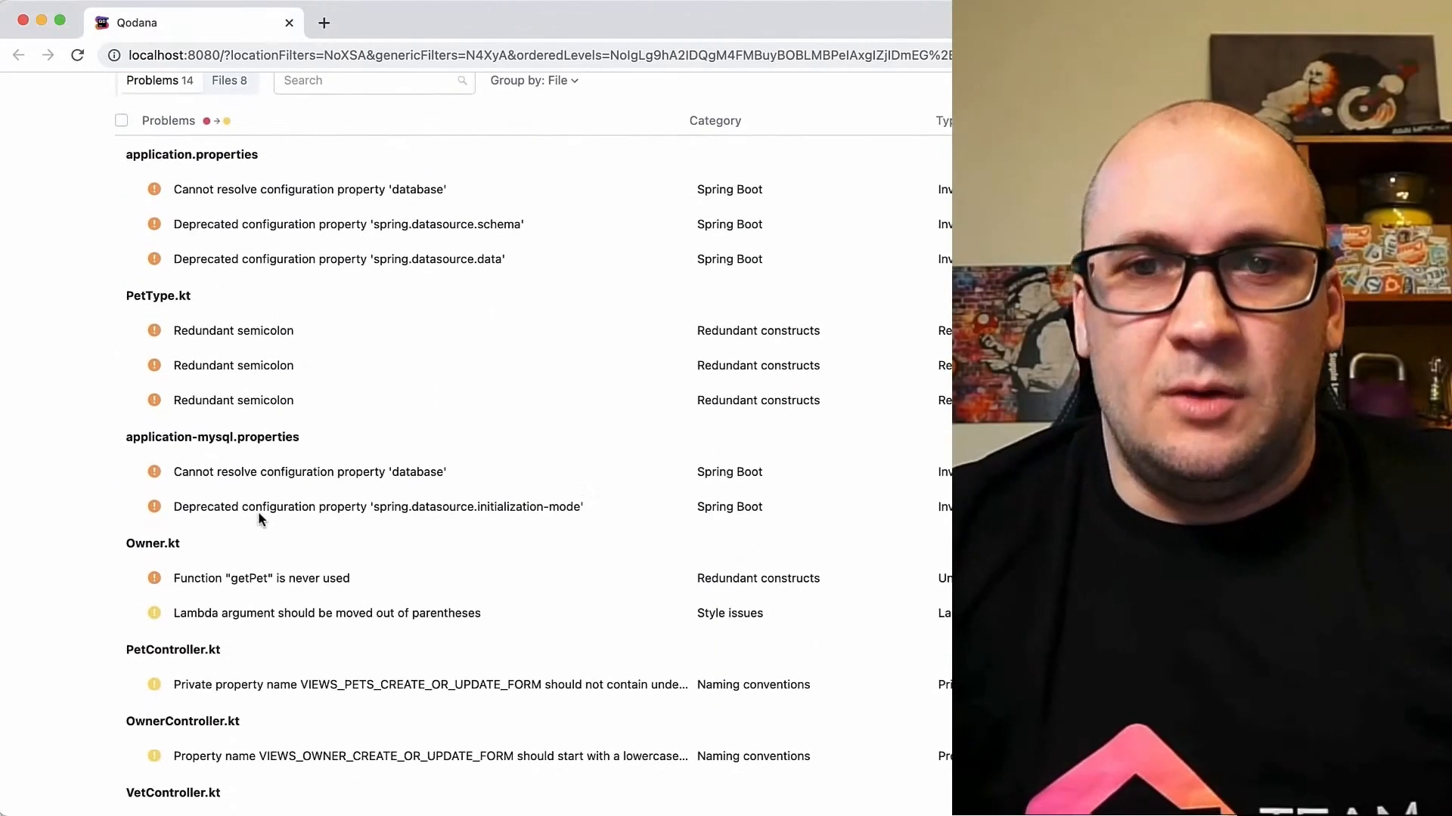
{"action": "left_click", "coordinate": [233, 330]}
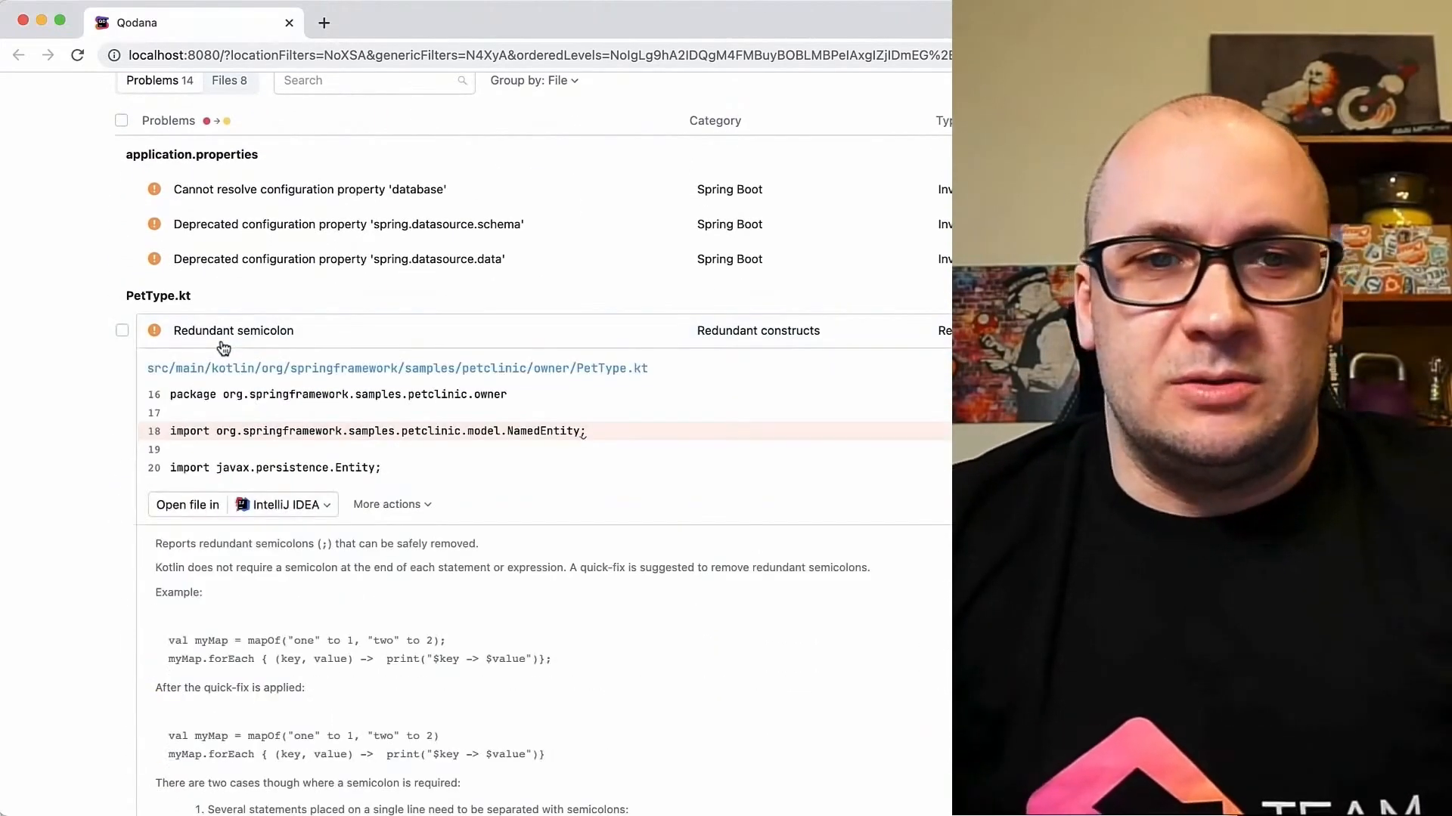
{"action": "mouse_move", "coordinate": [281, 515]}
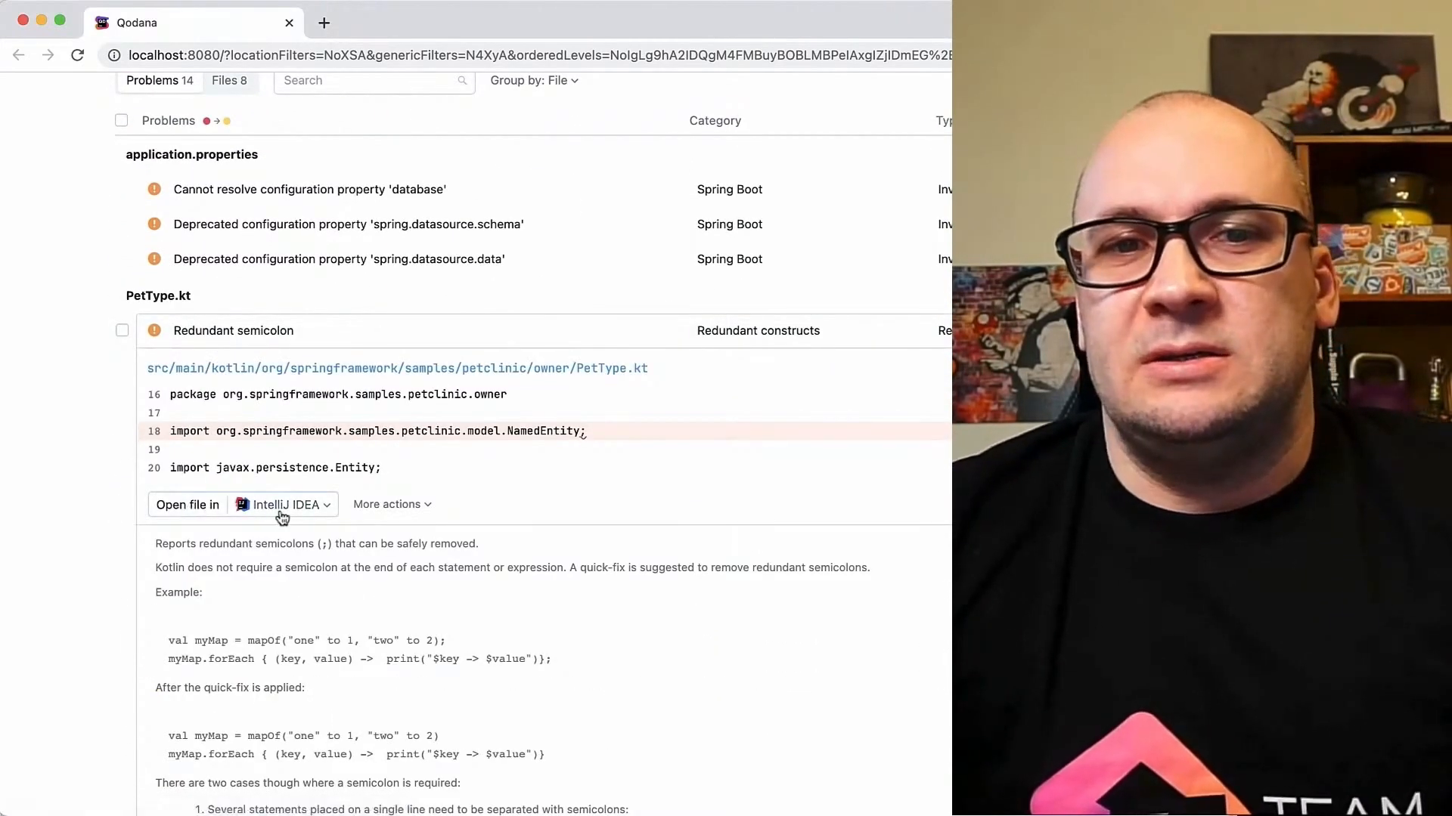
{"action": "left_click", "coordinate": [325, 505]}
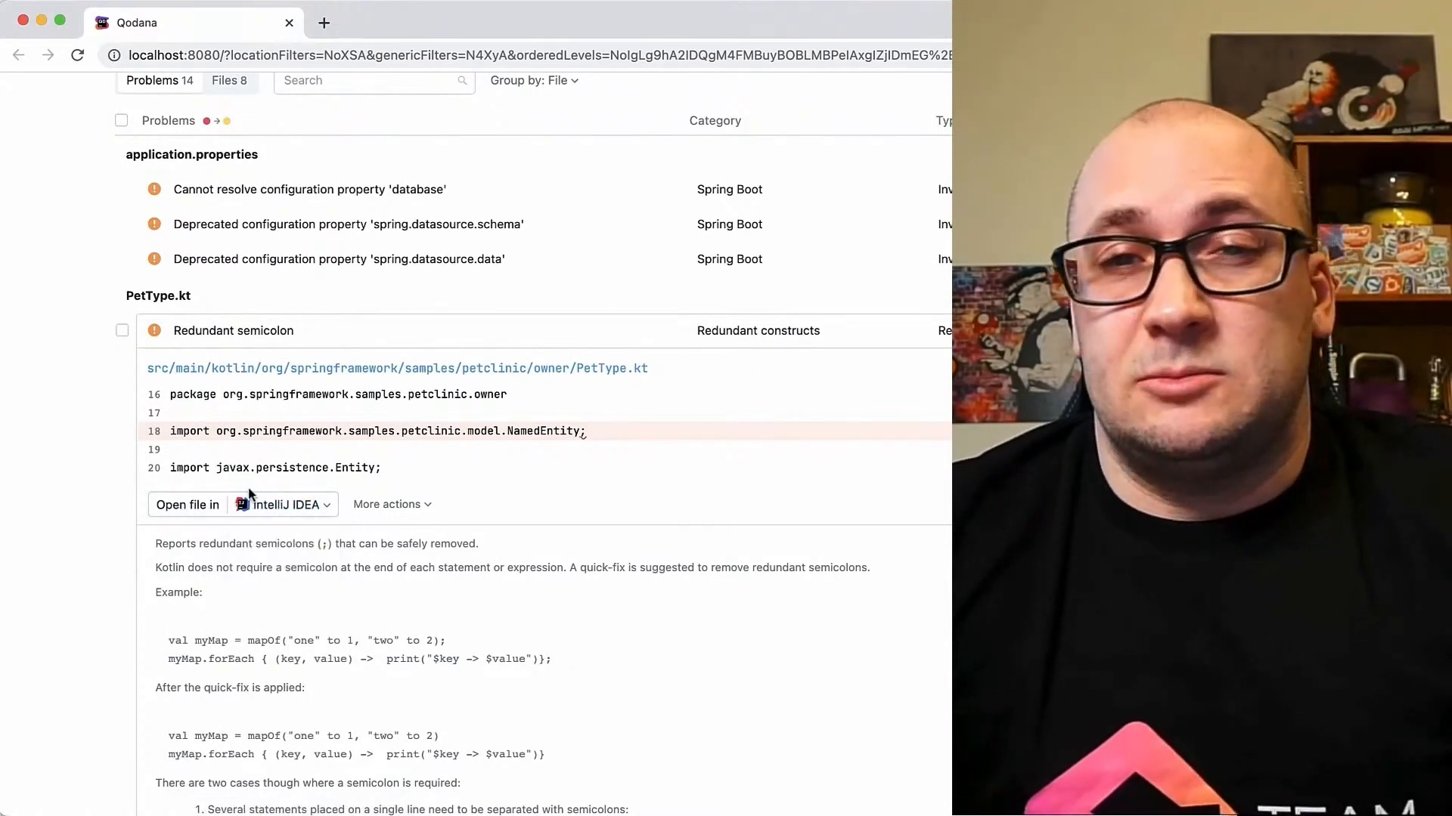
{"action": "left_click", "coordinate": [386, 505]}
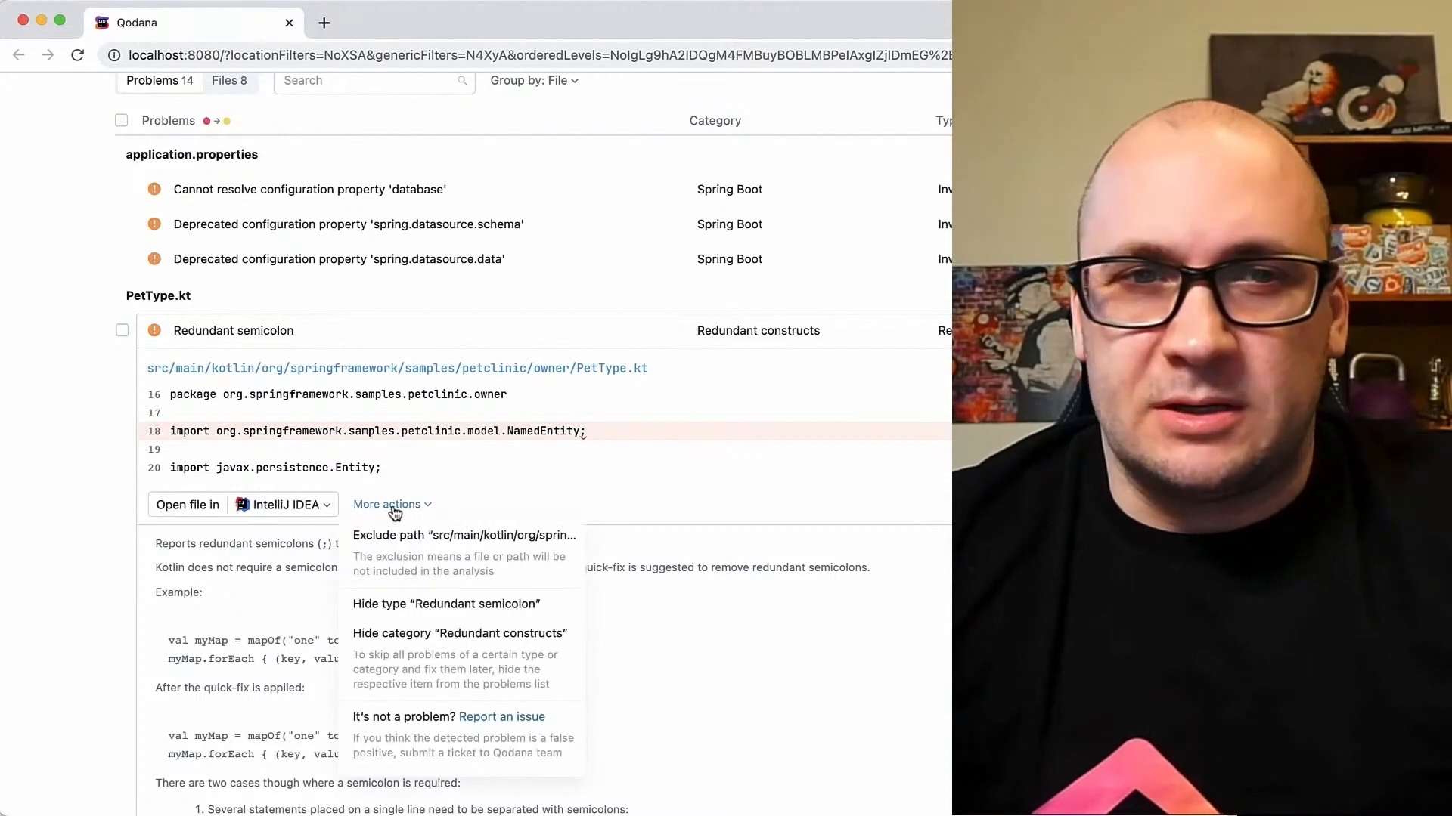
{"action": "mouse_move", "coordinate": [394, 486]}
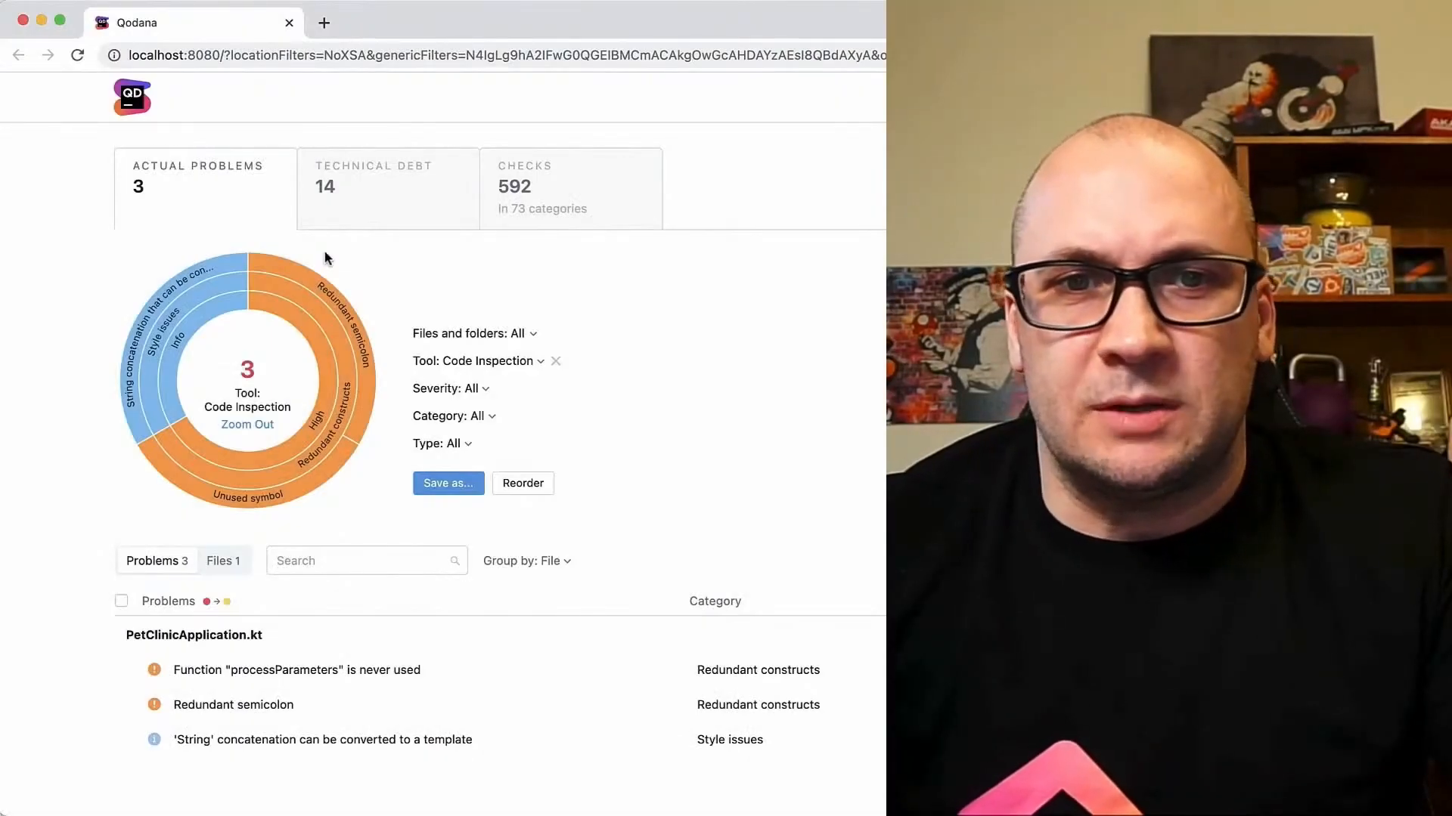
{"action": "mouse_move", "coordinate": [345, 225]}
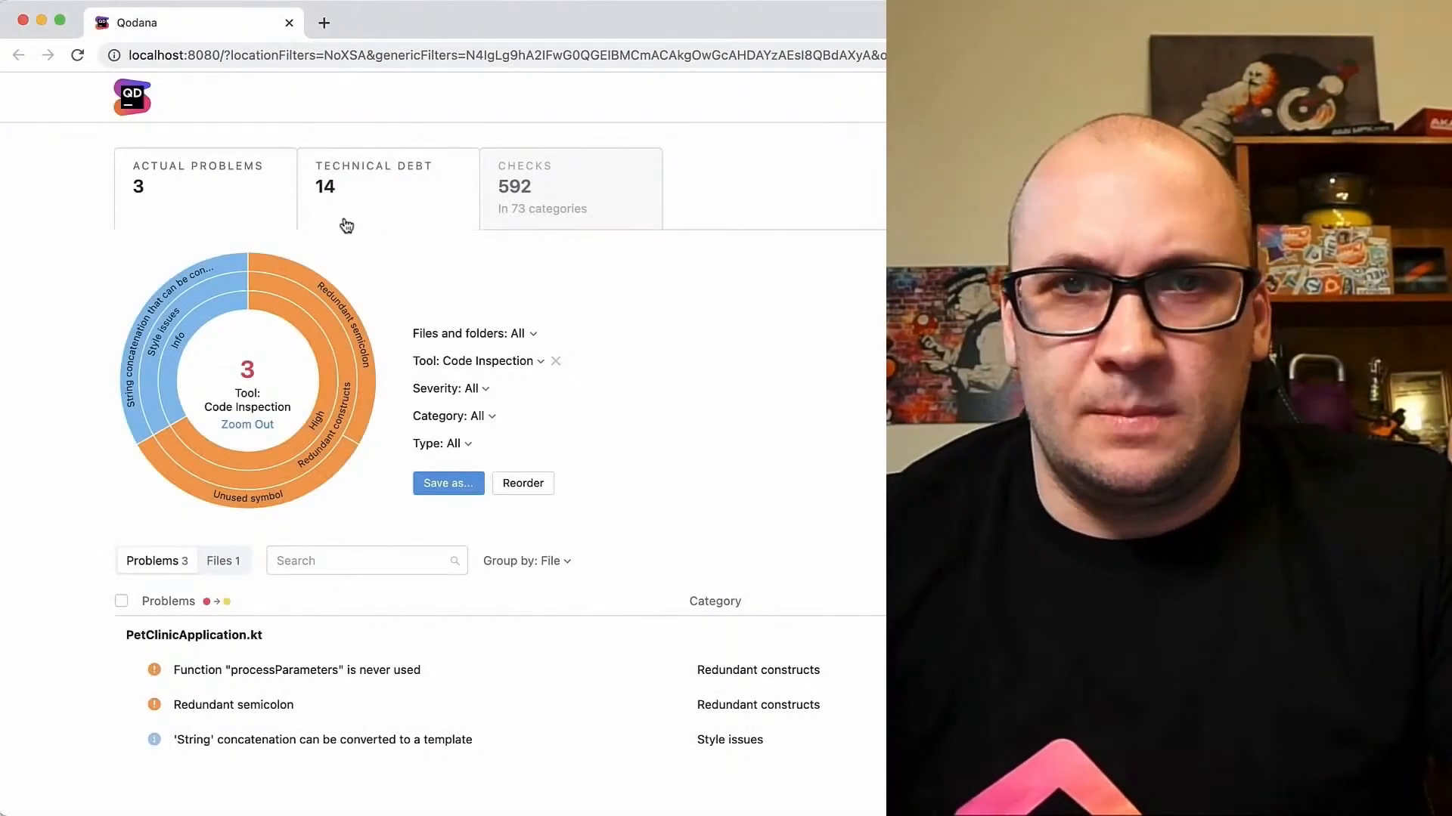
Switch the report to the Technical Debt view listing 14 problems in 8 files
{"action": "left_click", "coordinate": [374, 186]}
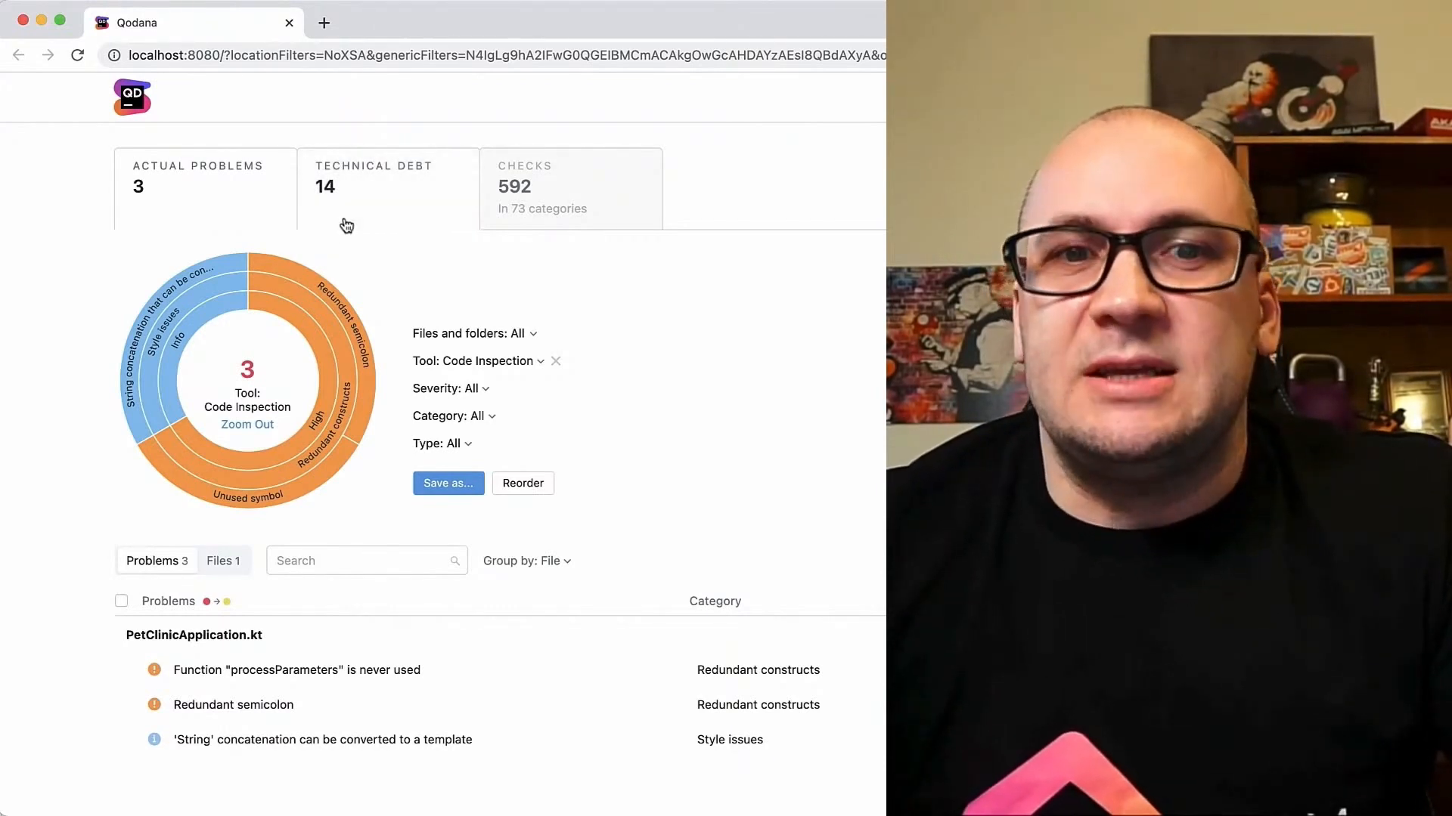
{"action": "left_click", "coordinate": [374, 185]}
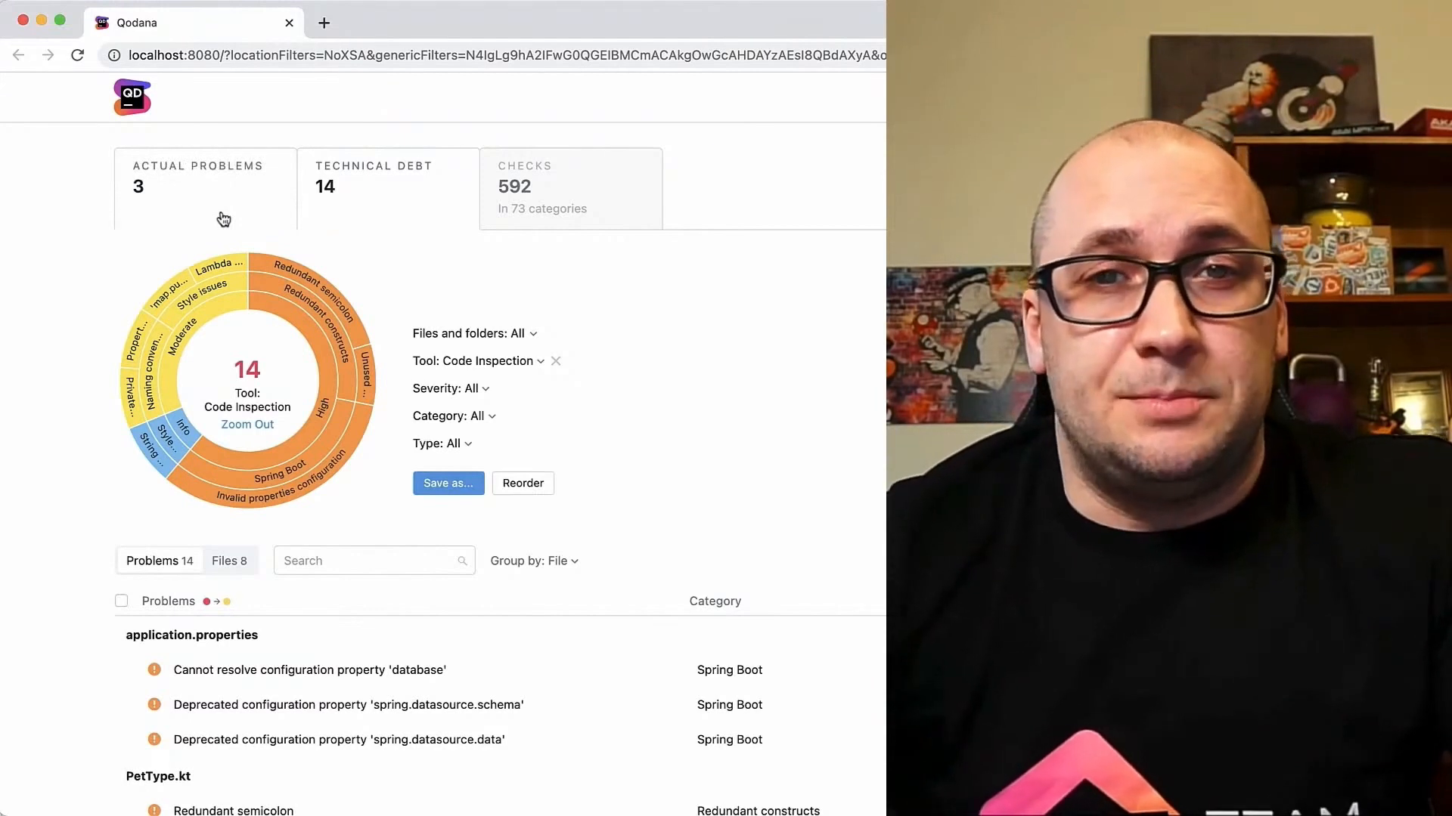
Open the Checks tab listing 1717 inspections and the qodana.yaml profile configuration
{"action": "left_click", "coordinate": [205, 174]}
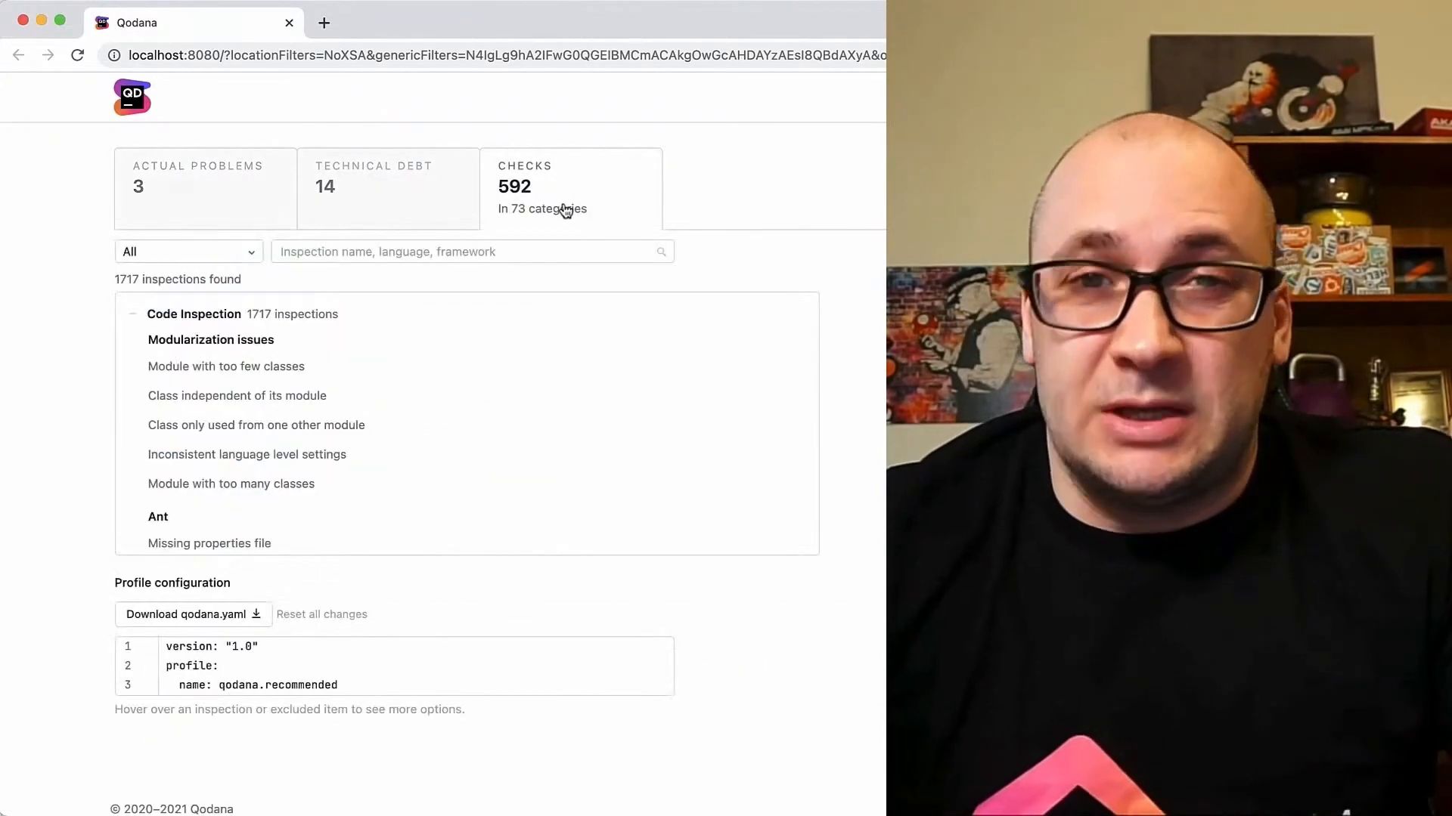
Search 'duplicated' and enable Duplicated code fragment, adding DuplicatedCode to qodana.yaml
{"action": "type", "text": "duplicated c"}
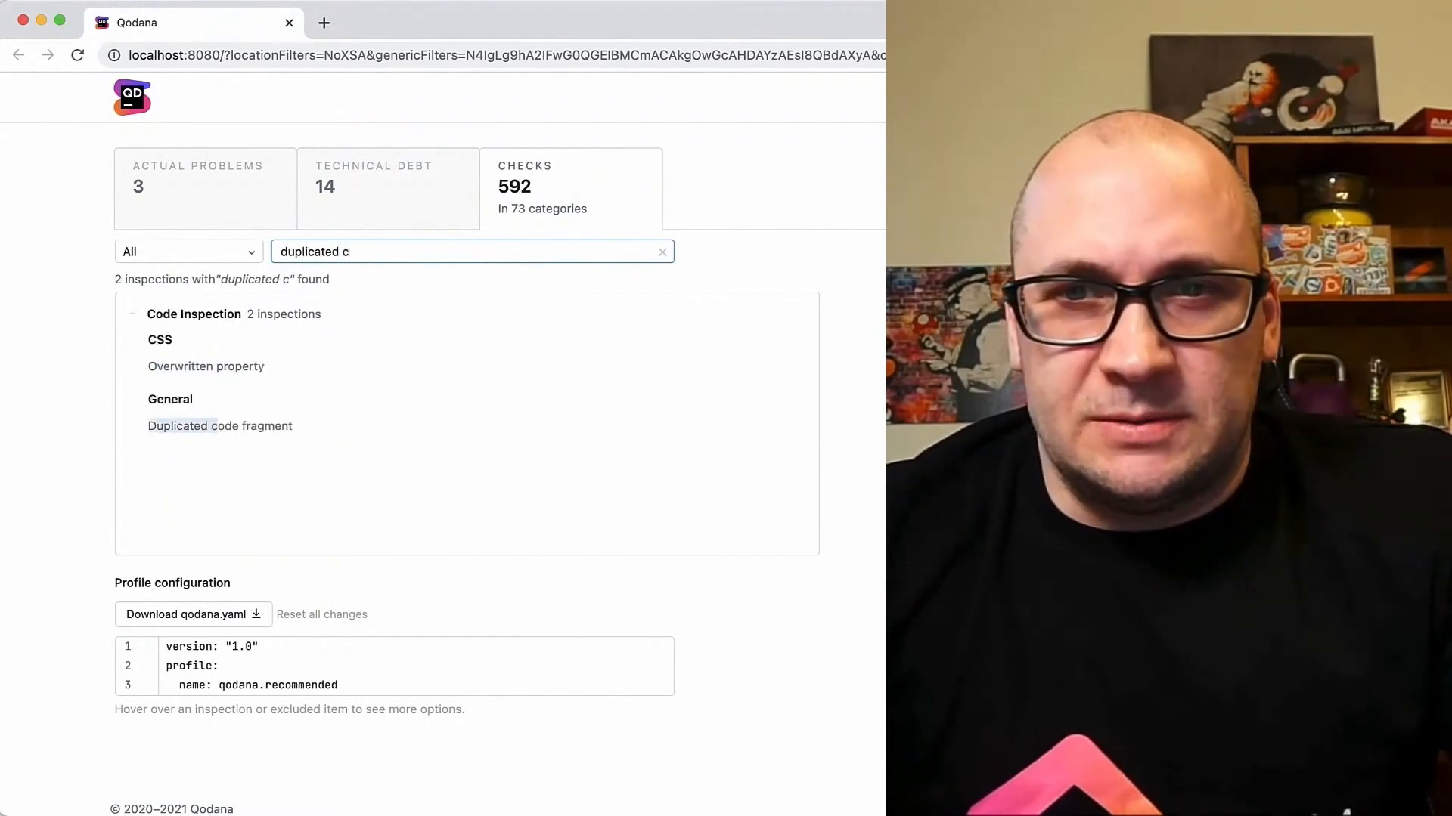
{"action": "mouse_move", "coordinate": [220, 426]}
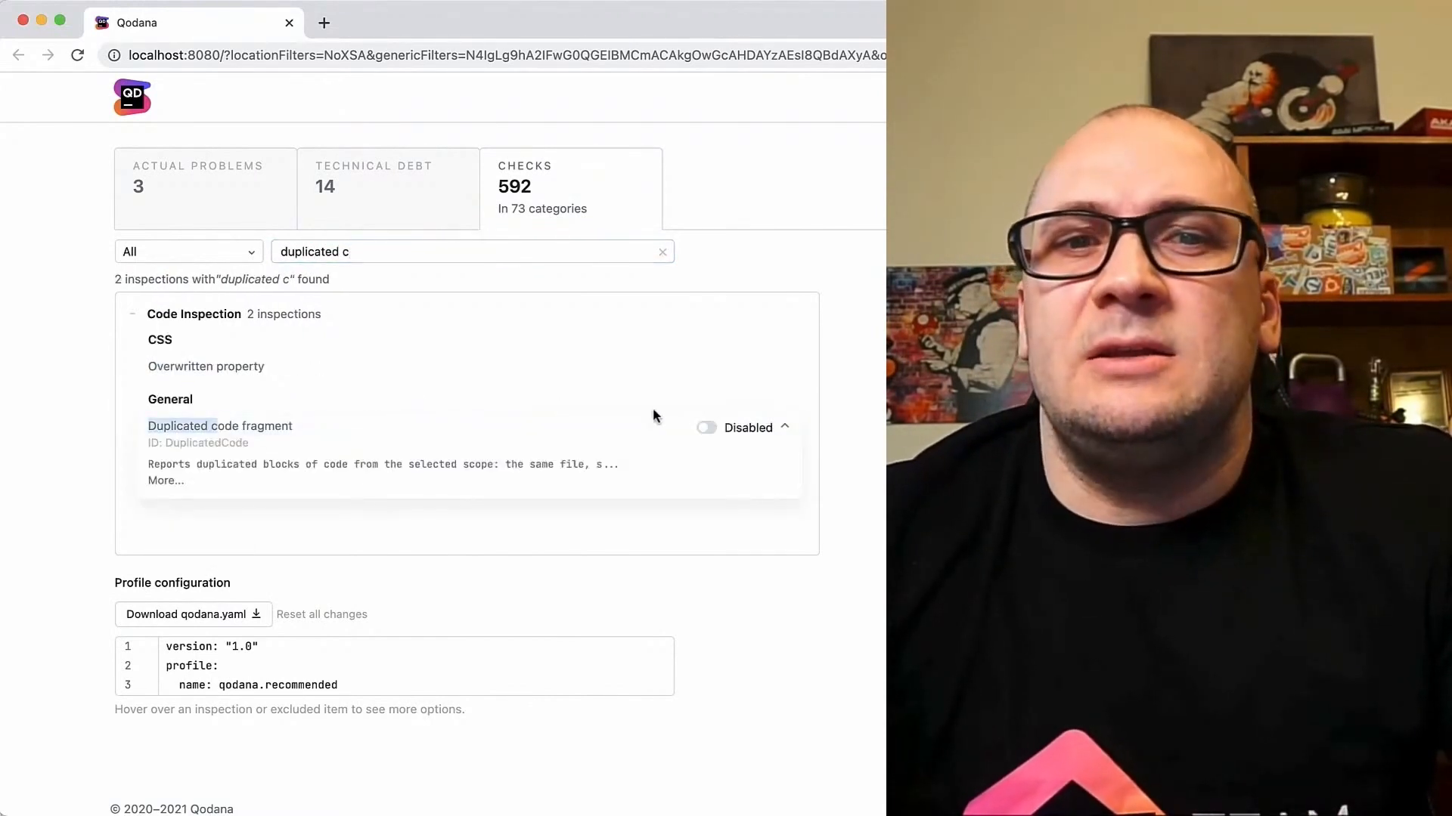
{"action": "left_click", "coordinate": [707, 427]}
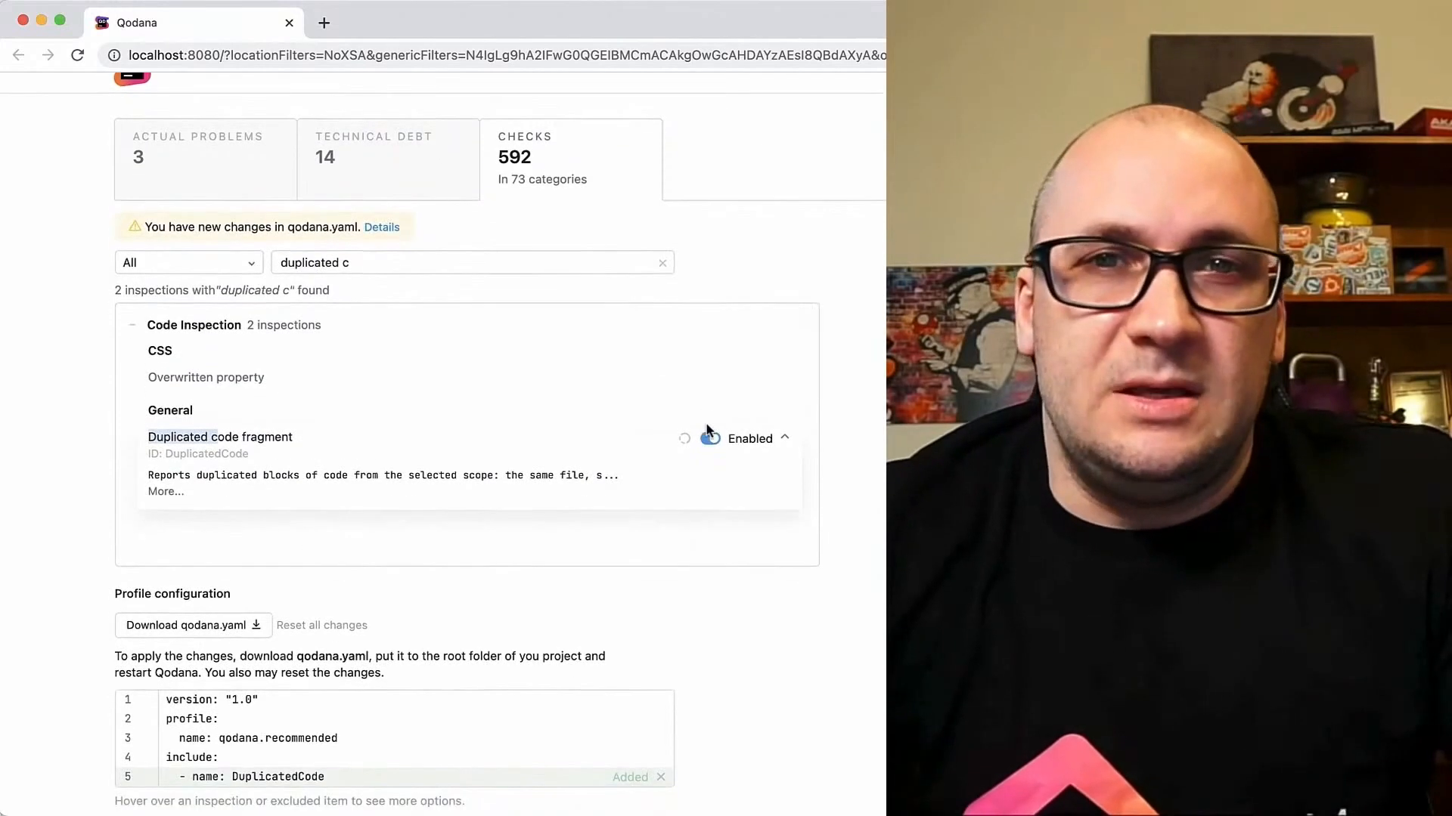
{"action": "scroll", "scroll_direction": "down", "scroll_amount": 3}
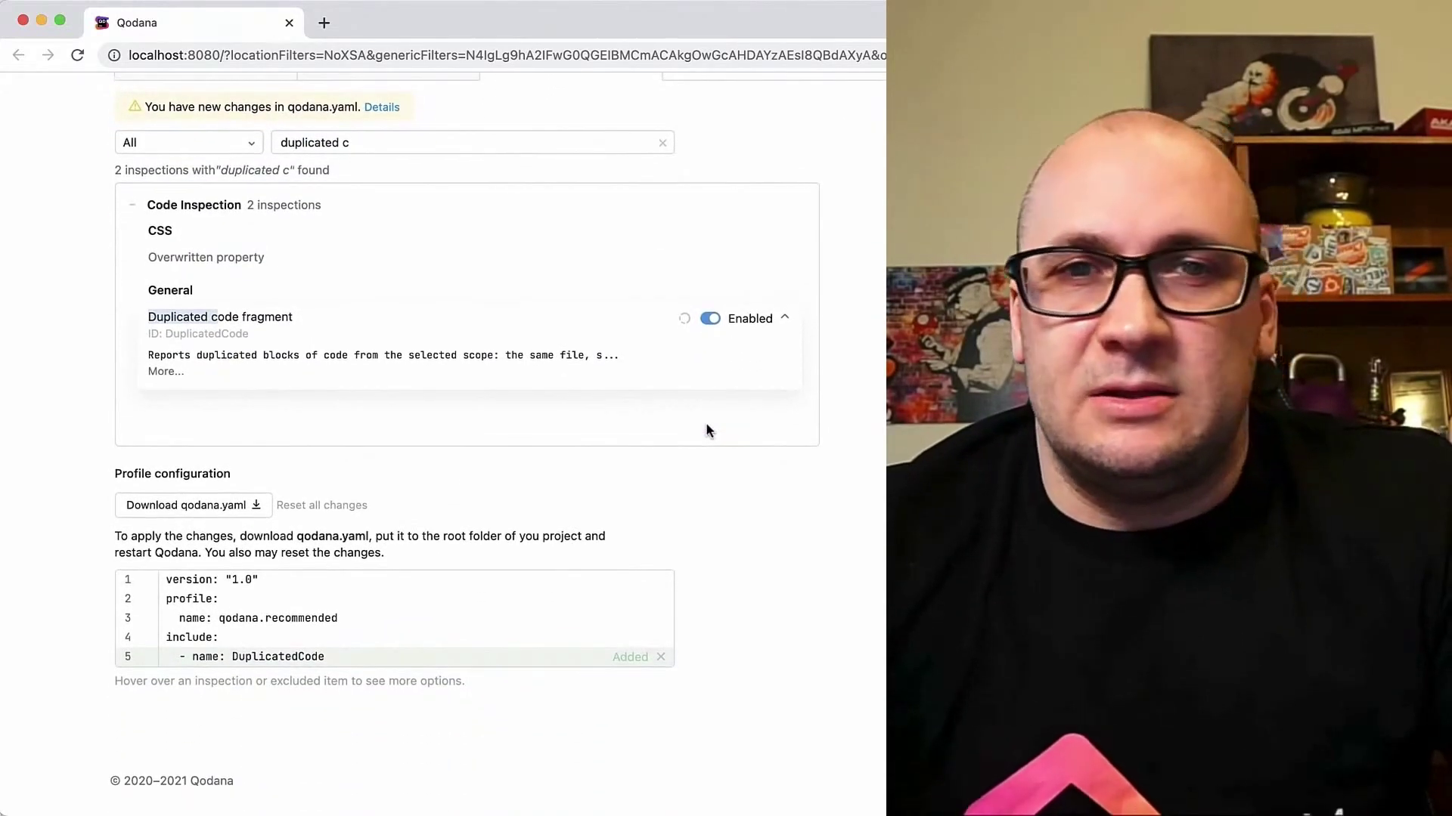
{"action": "mouse_move", "coordinate": [446, 660]}
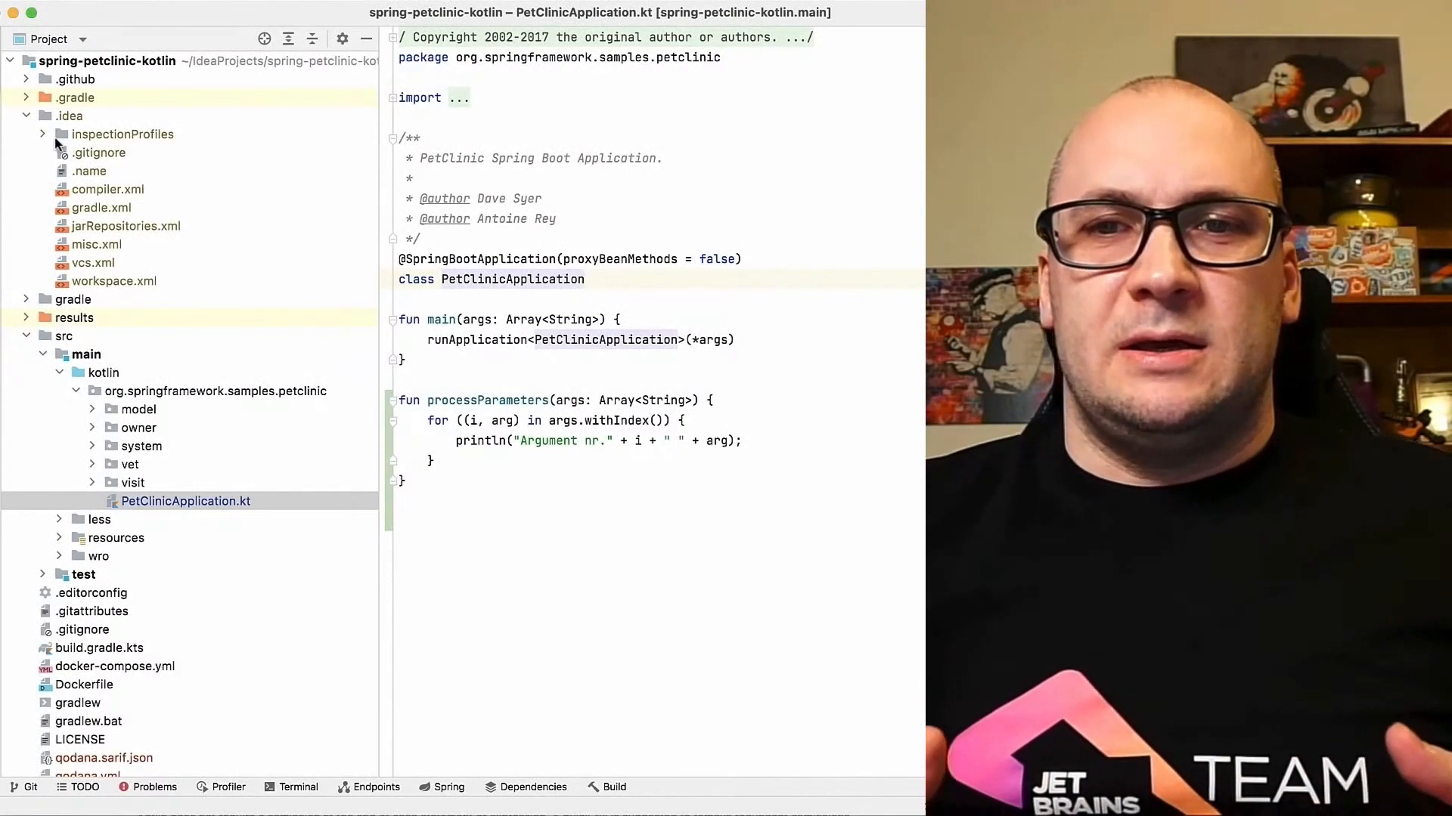
Expand .idea/inspectionProfiles and select MyProfile in the inspection profiles list
{"action": "left_click", "coordinate": [43, 133]}
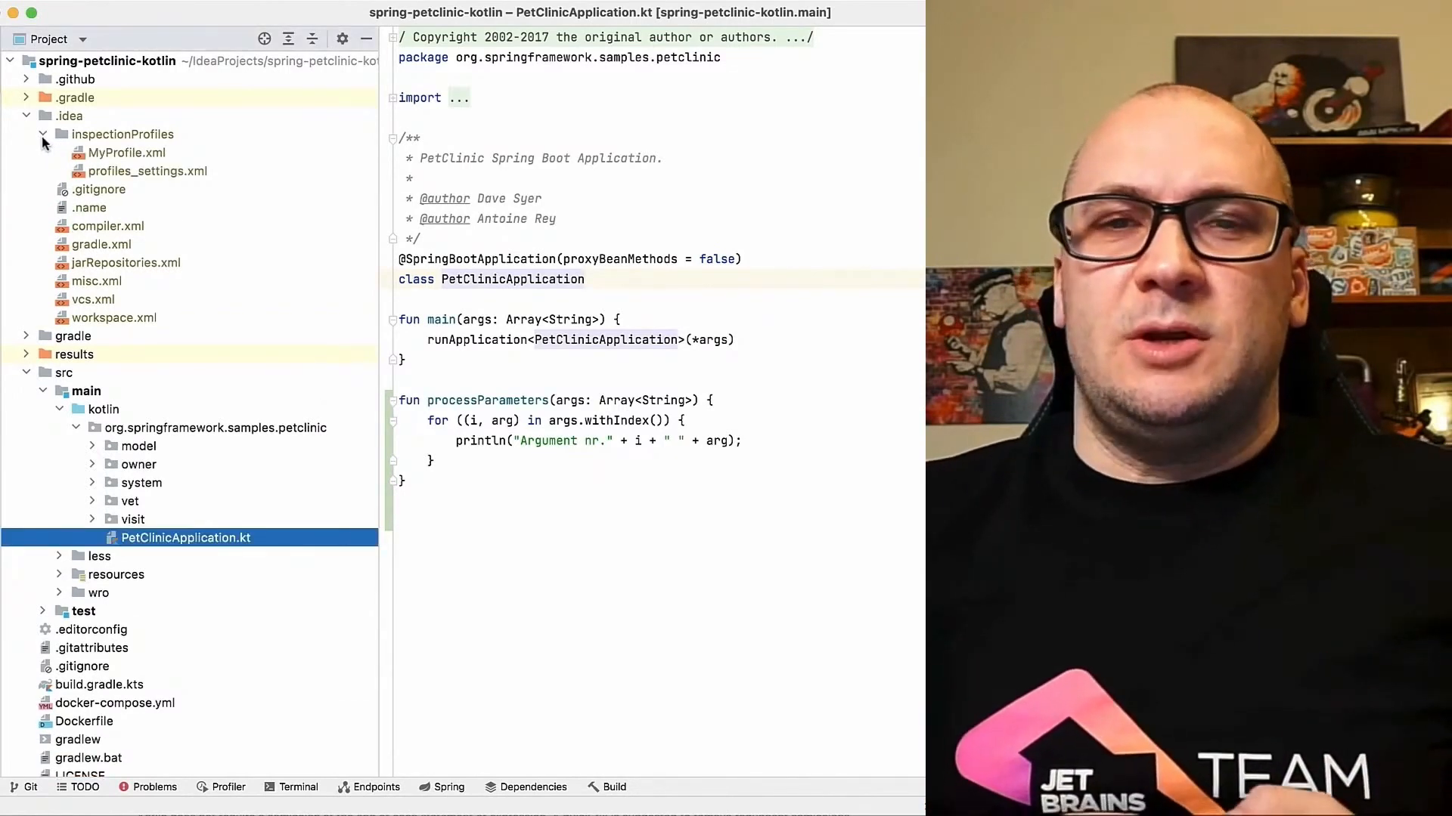
{"action": "mouse_move", "coordinate": [138, 167]}
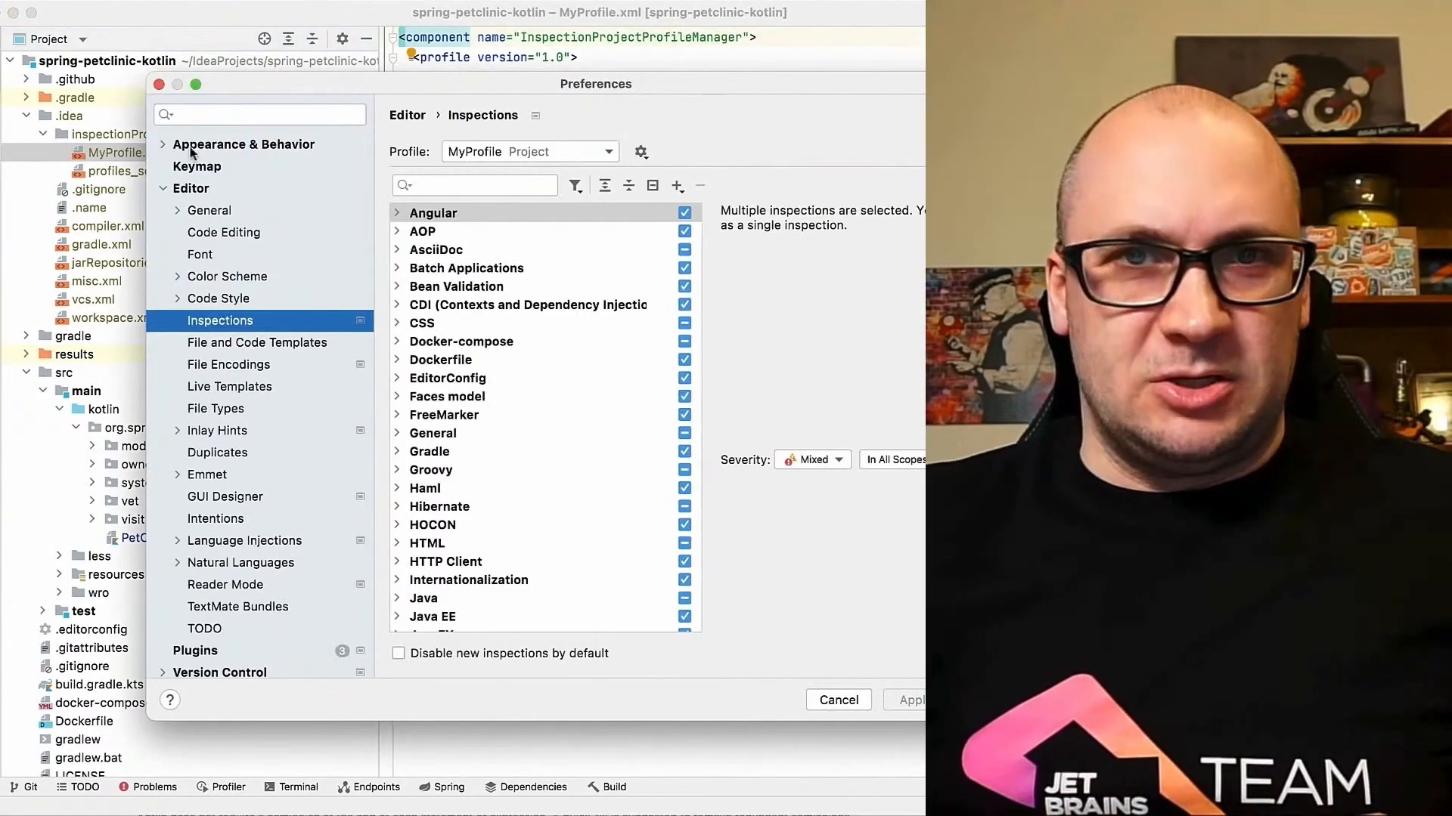
{"action": "left_click", "coordinate": [529, 151]}
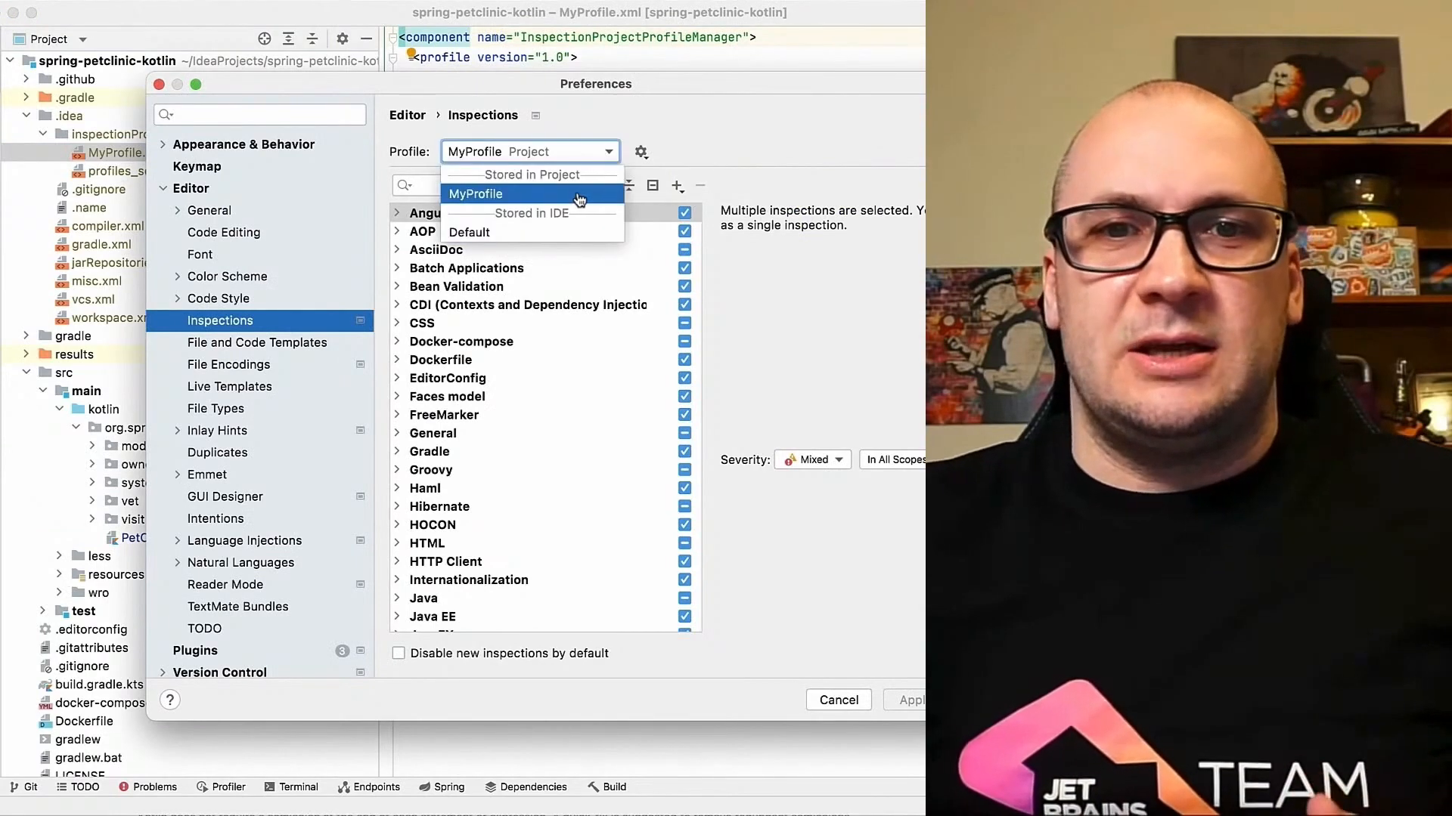
{"action": "left_click", "coordinate": [839, 700]}
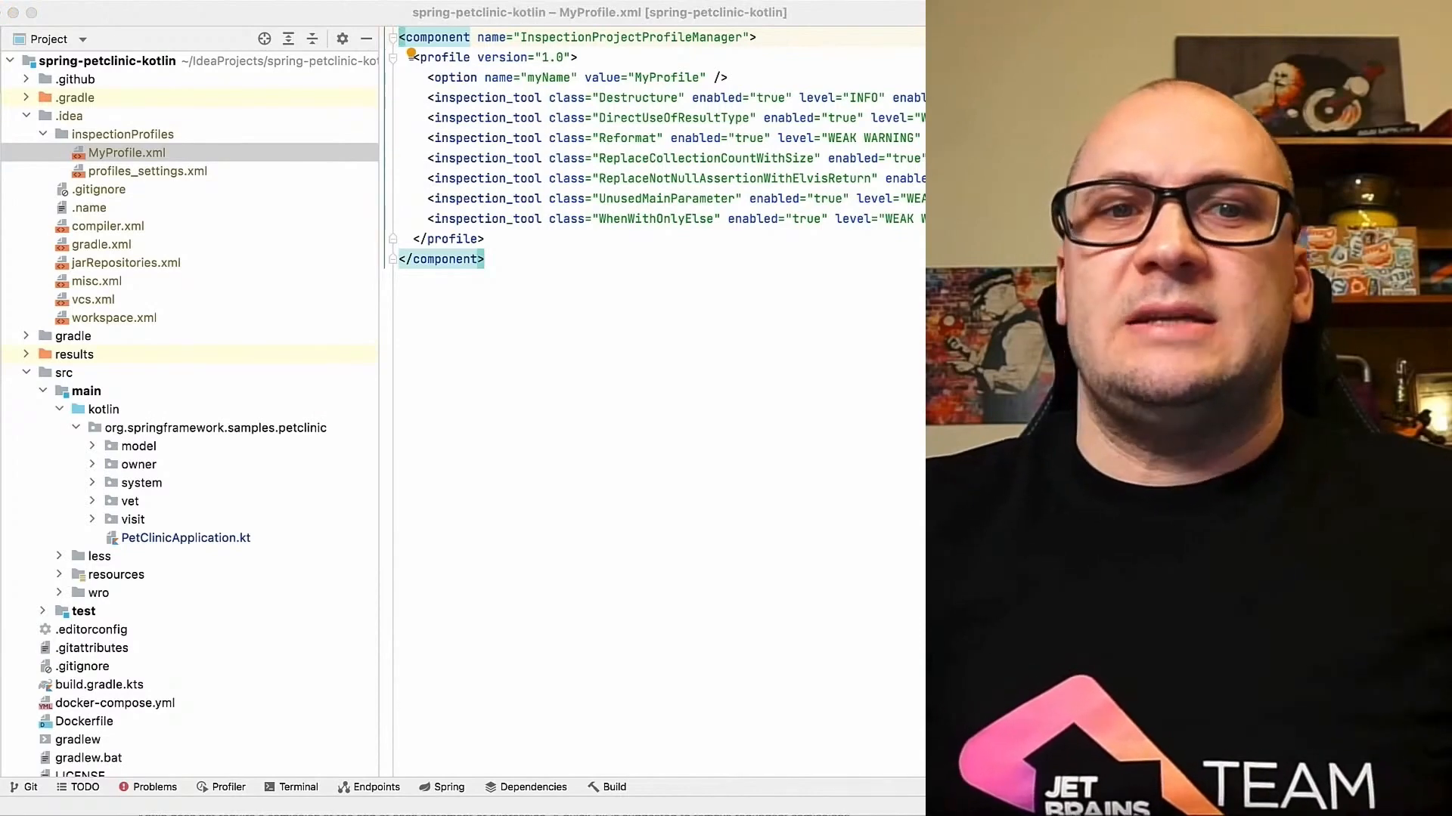
{"action": "scroll", "scroll_direction": "down", "scroll_amount": 3}
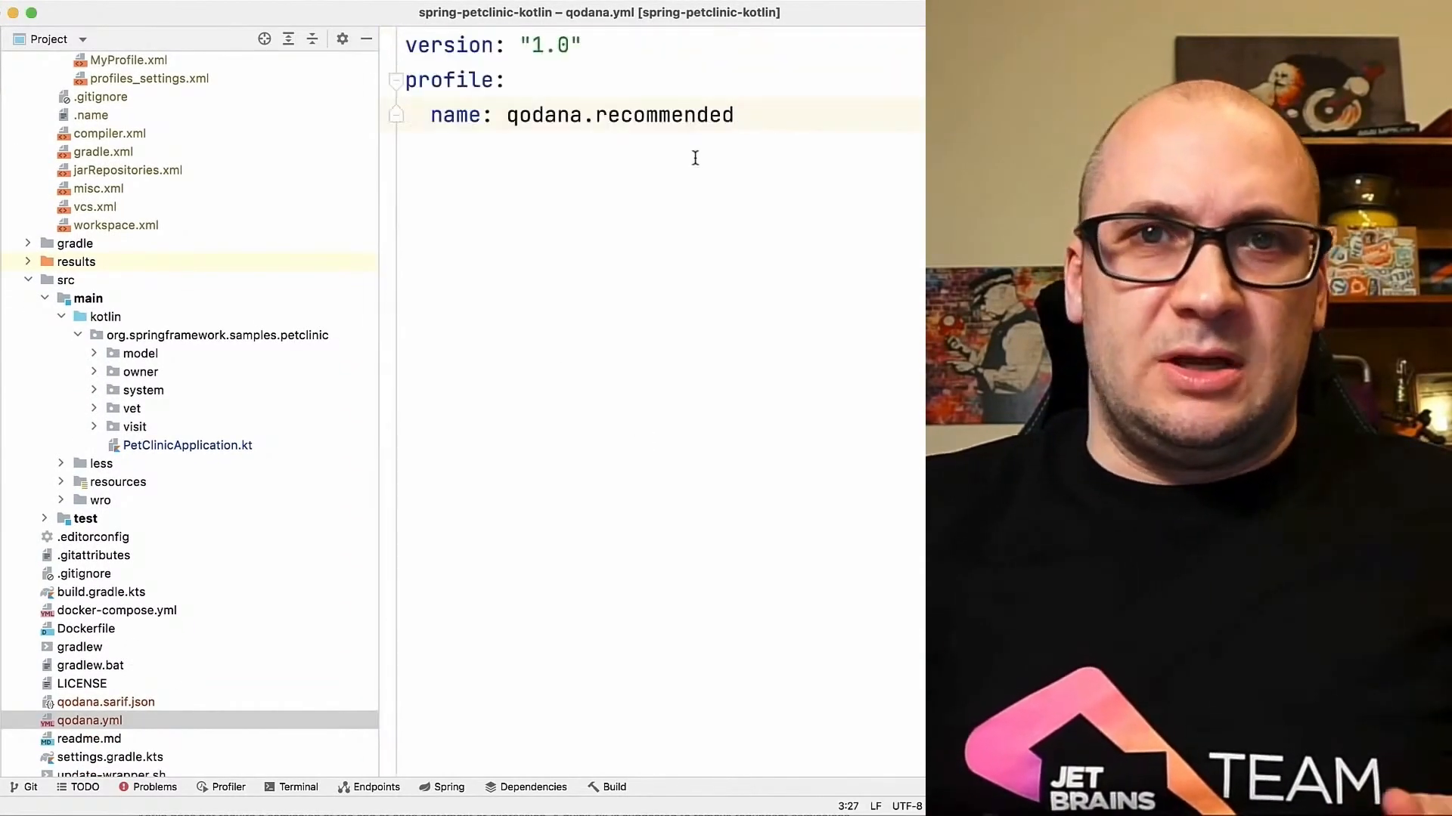
Enter 'path: .idea/inspectionProfiles/MyProfile.xml' as the profile in qodana.yml
{"action": "type", "text": "path:"}
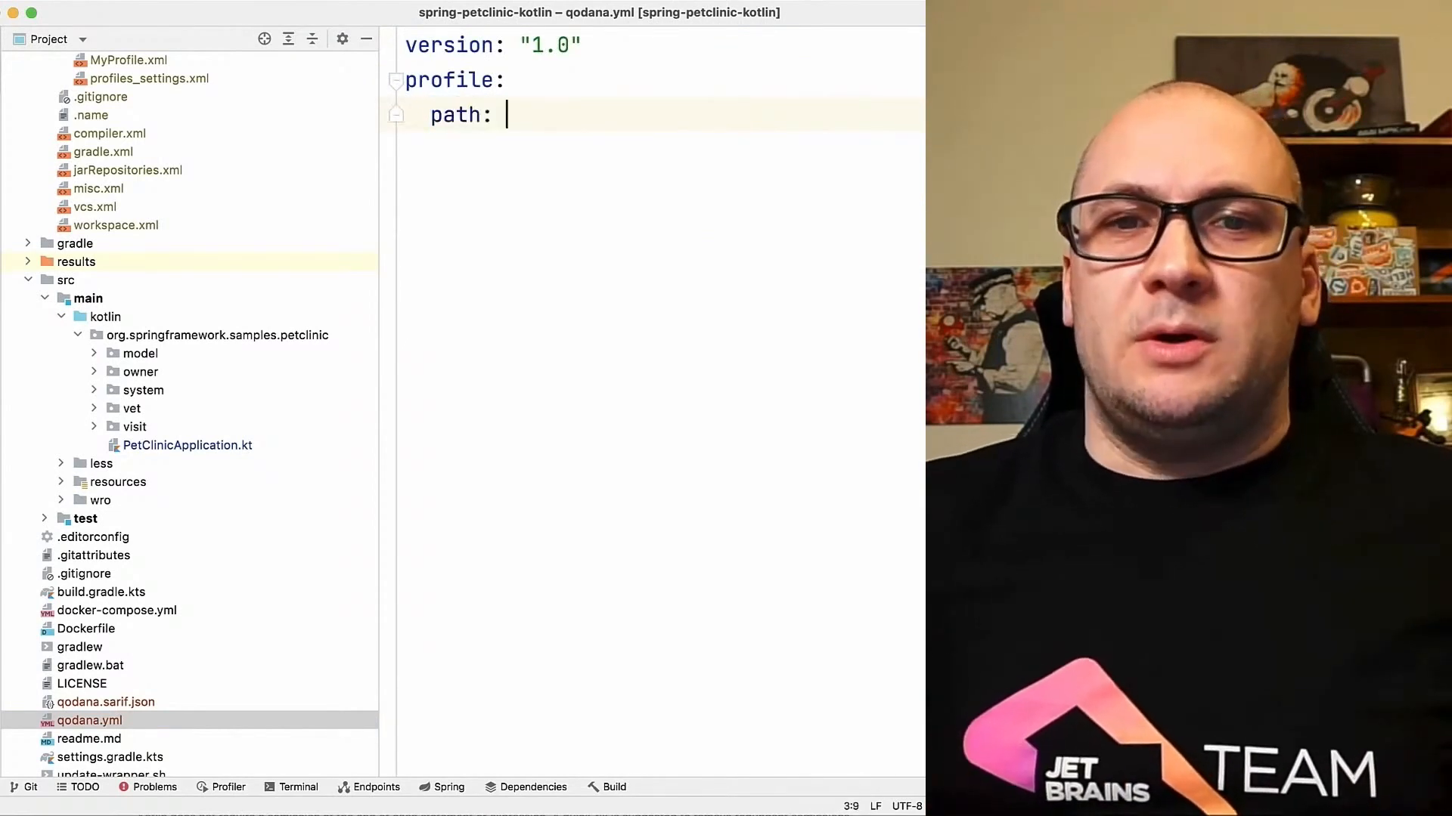
{"action": "type", "text": ".idea/inspectionProfiles"}
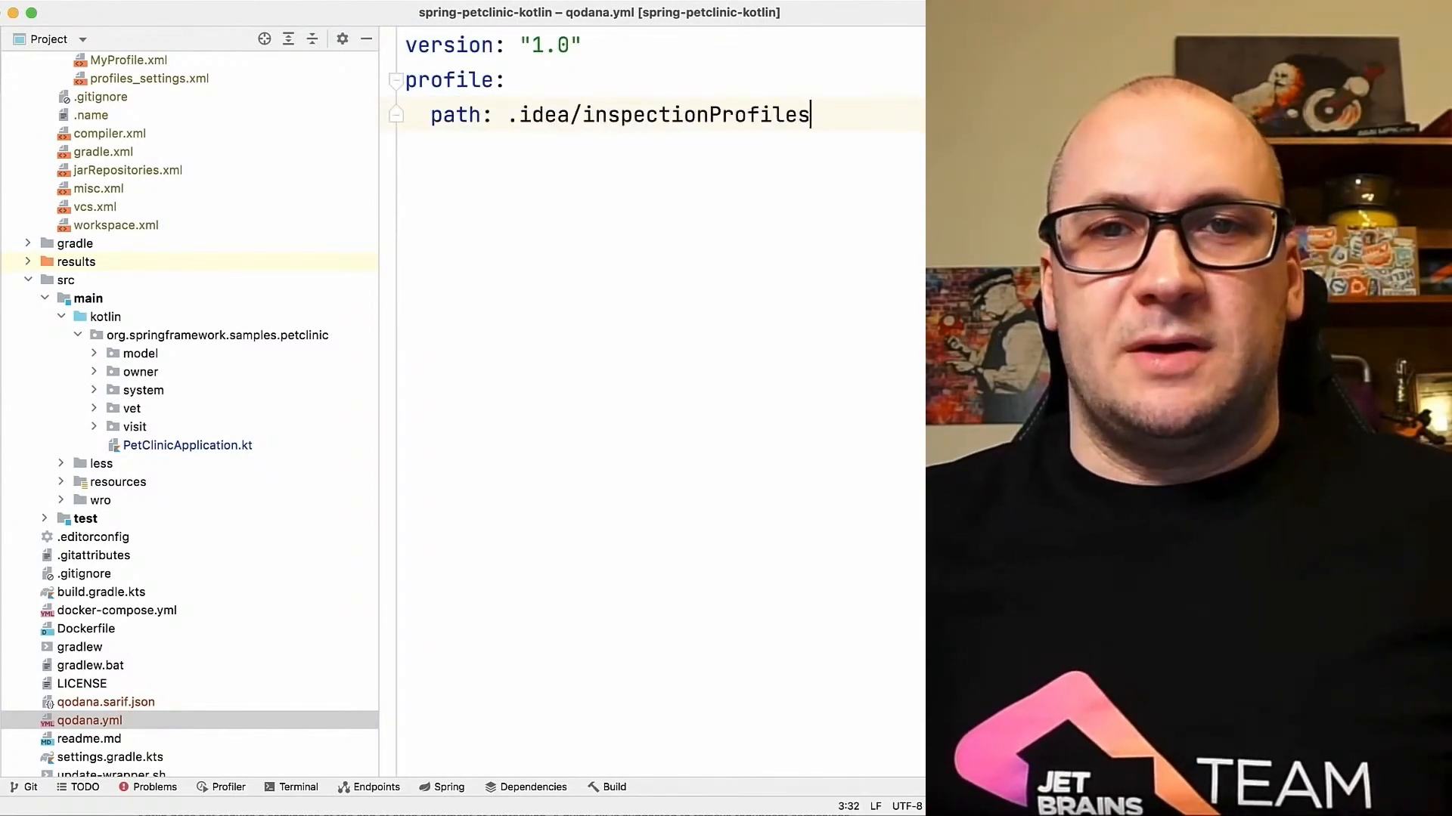
{"action": "type", "text": "/MyProfil"}
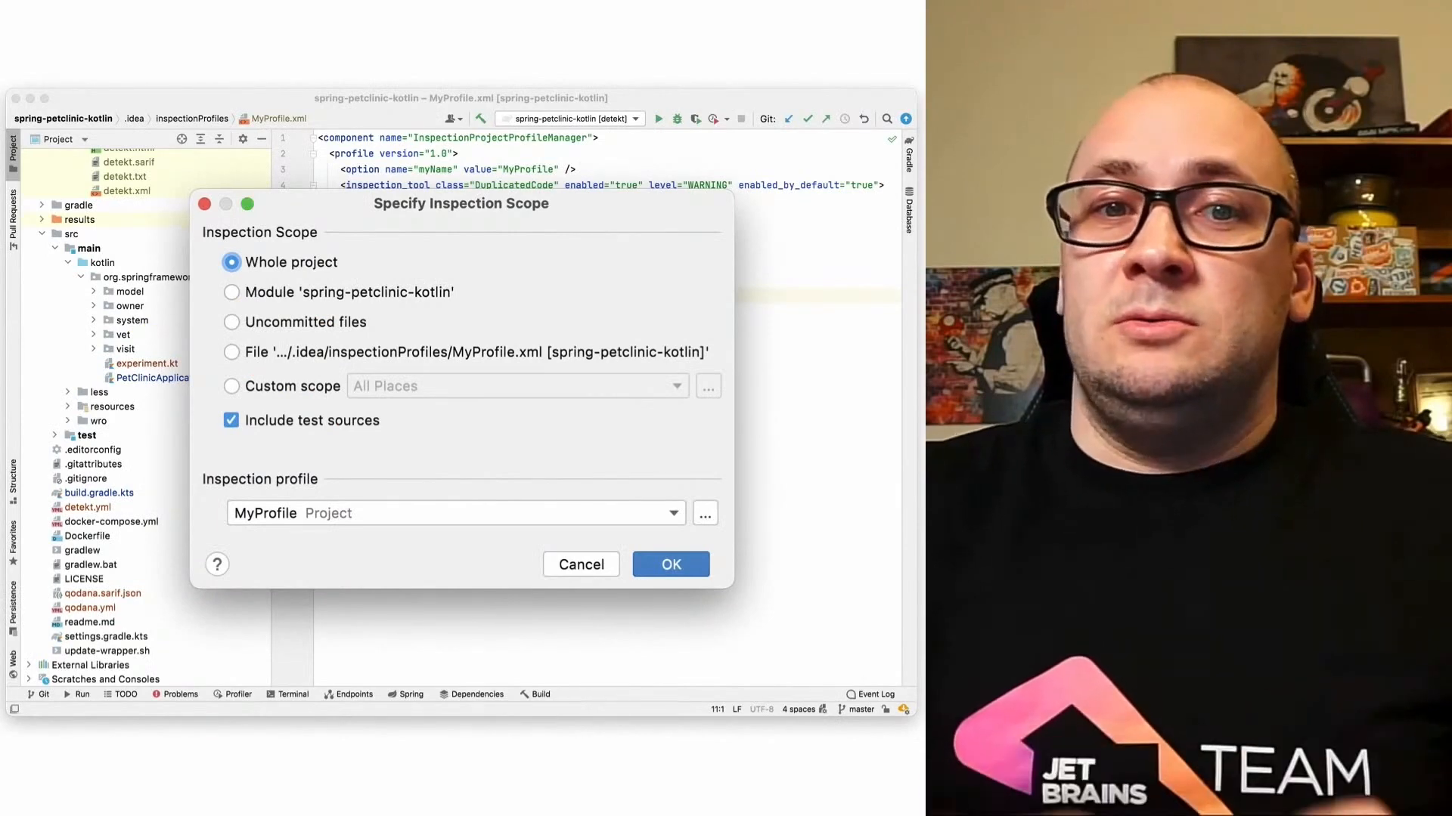
Open MyProfile's inspection settings from the Specify Inspection Scope dialog
{"action": "left_click", "coordinate": [671, 564]}
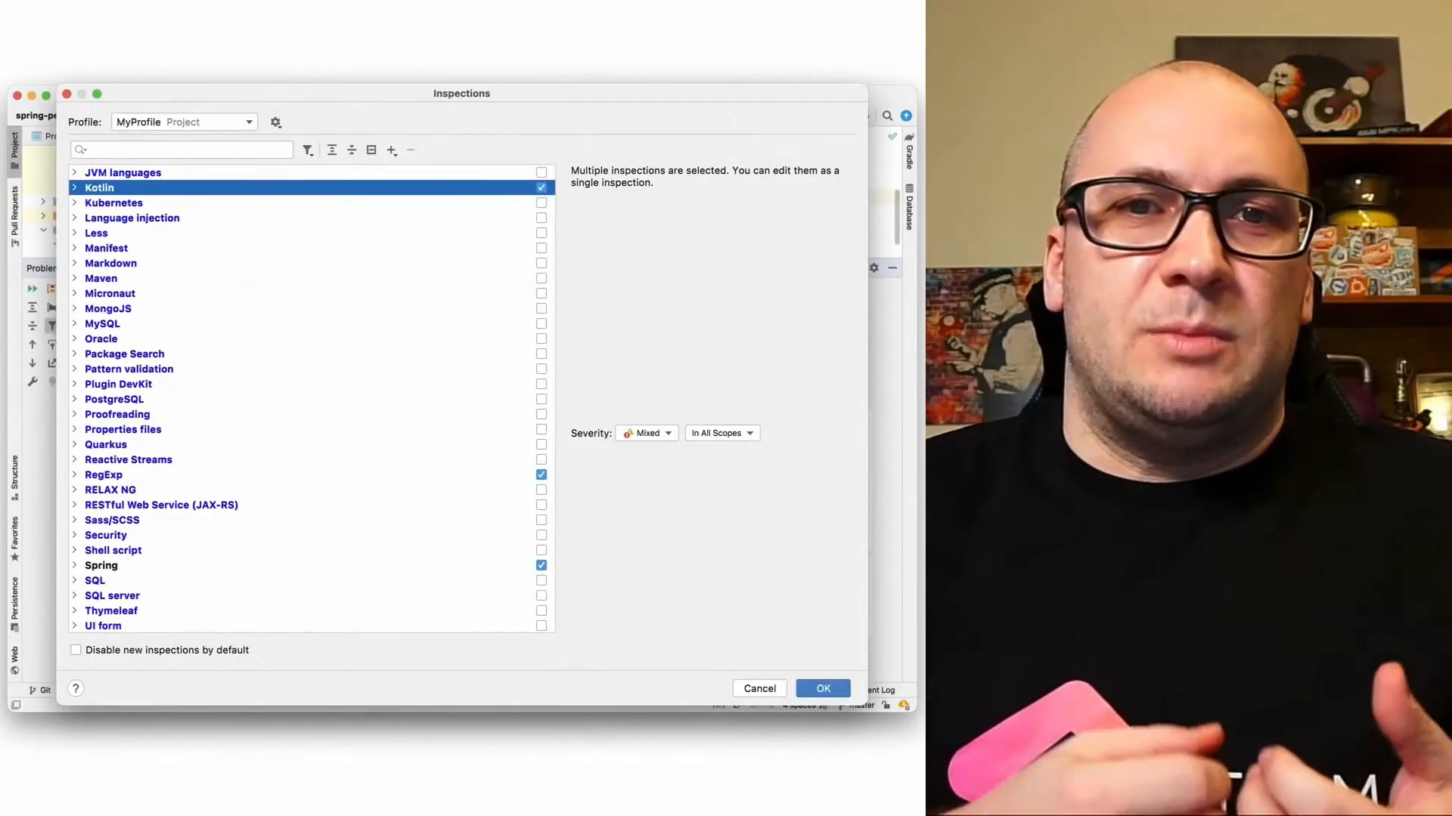
{"action": "left_click", "coordinate": [824, 688]}
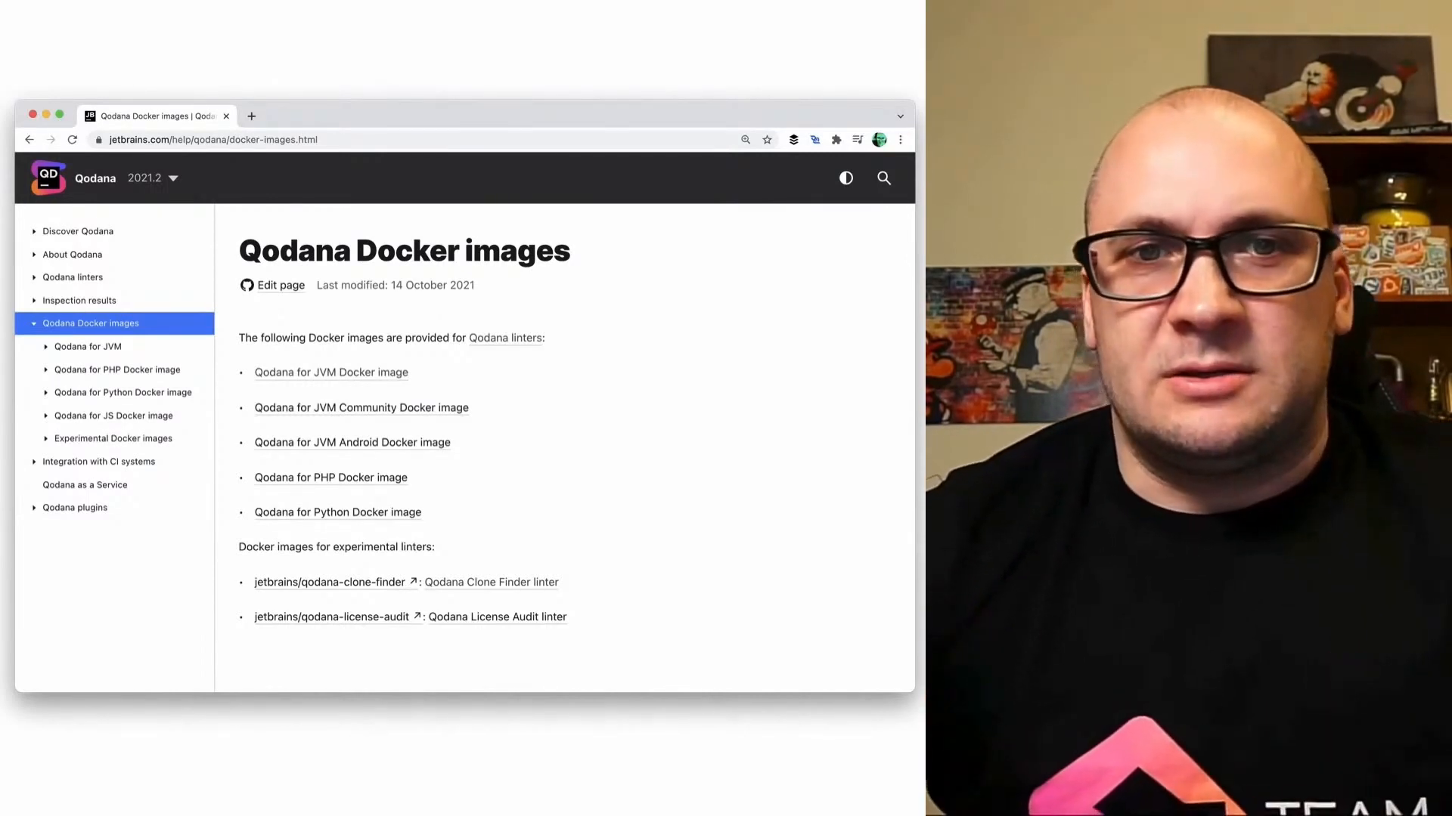
View the Qodana for JVM image page, check the JVM Community page, then return
{"action": "left_click", "coordinate": [332, 373]}
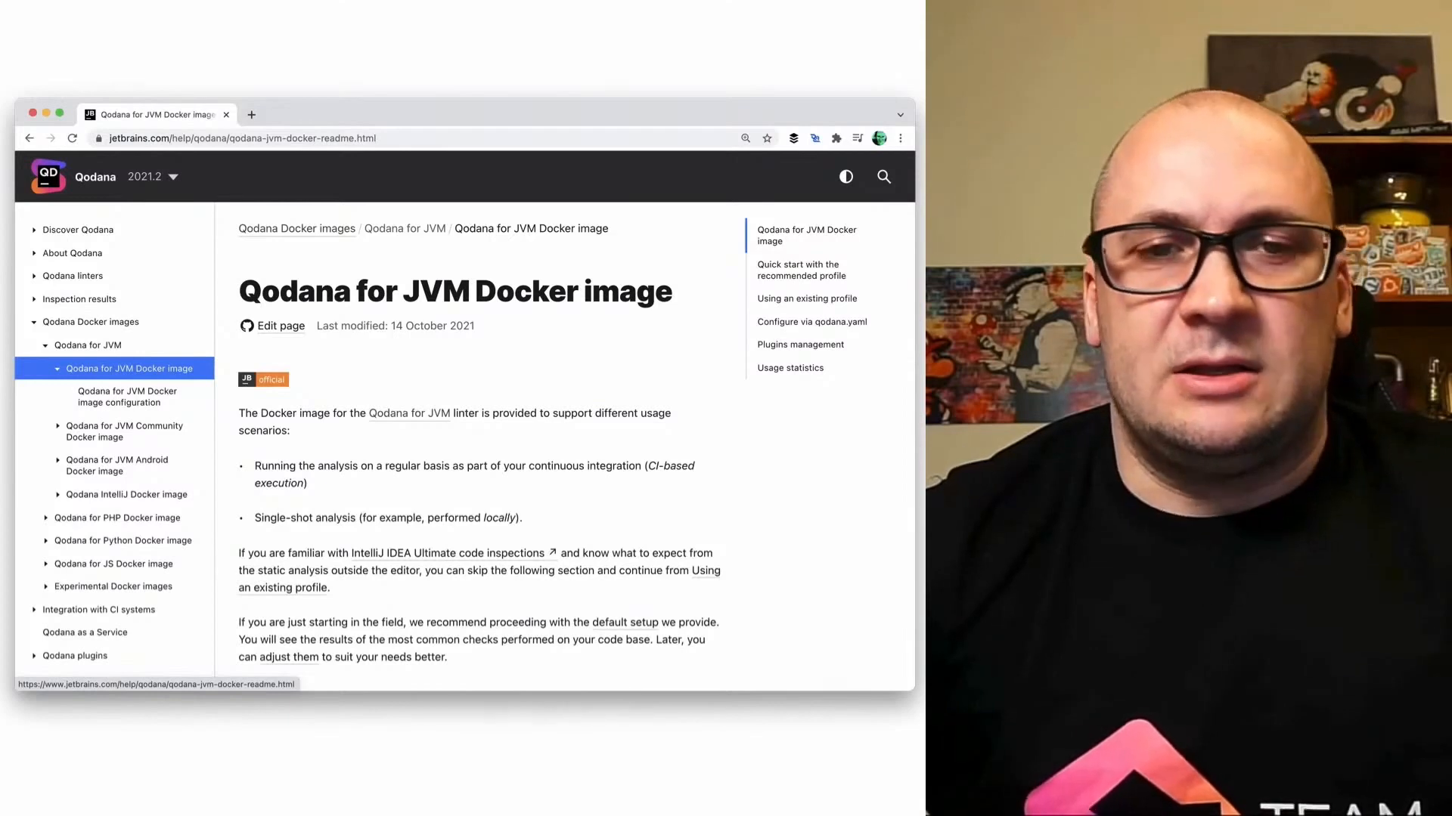
{"action": "left_click", "coordinate": [123, 431]}
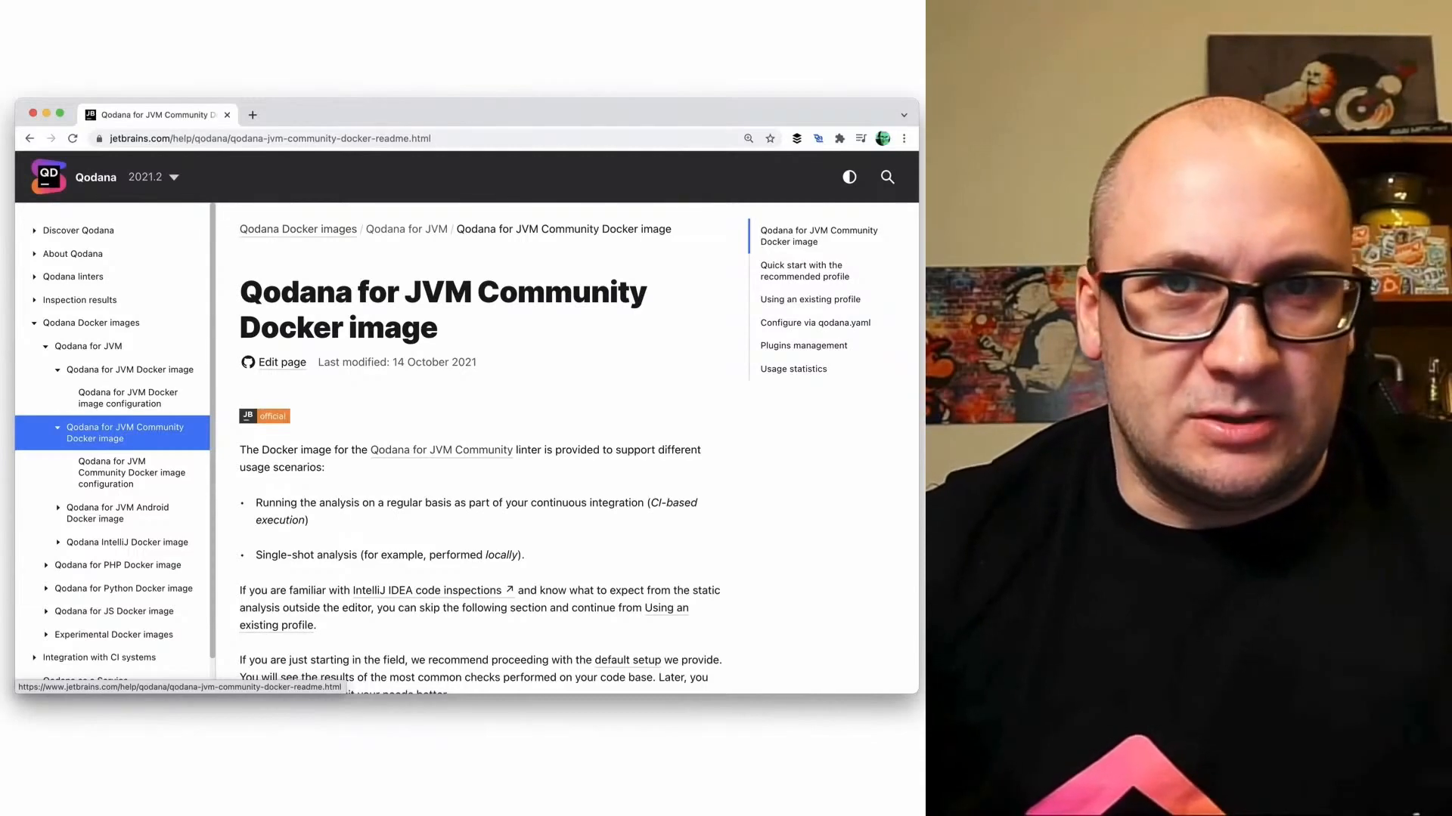
{"action": "left_click", "coordinate": [128, 370]}
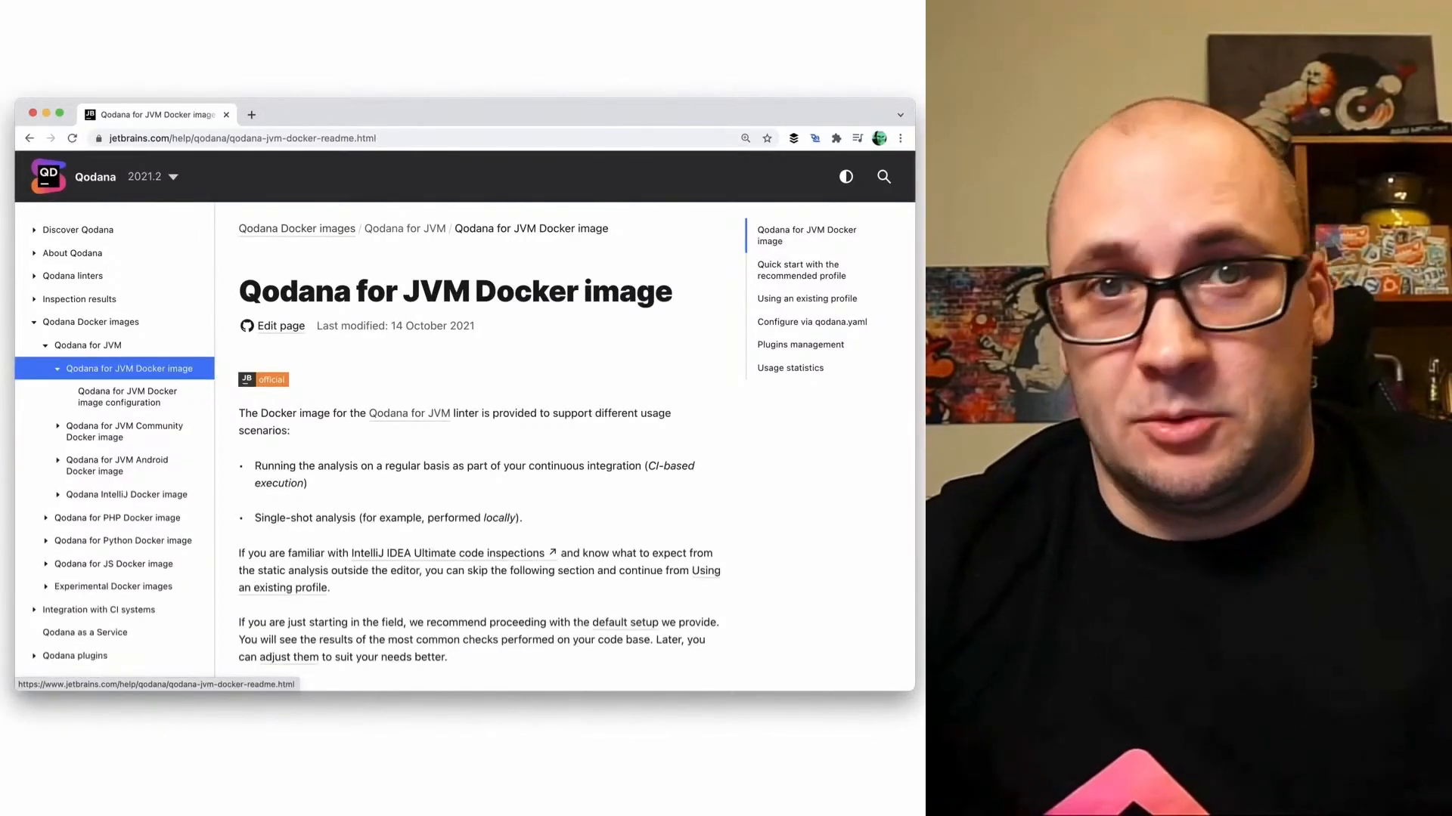